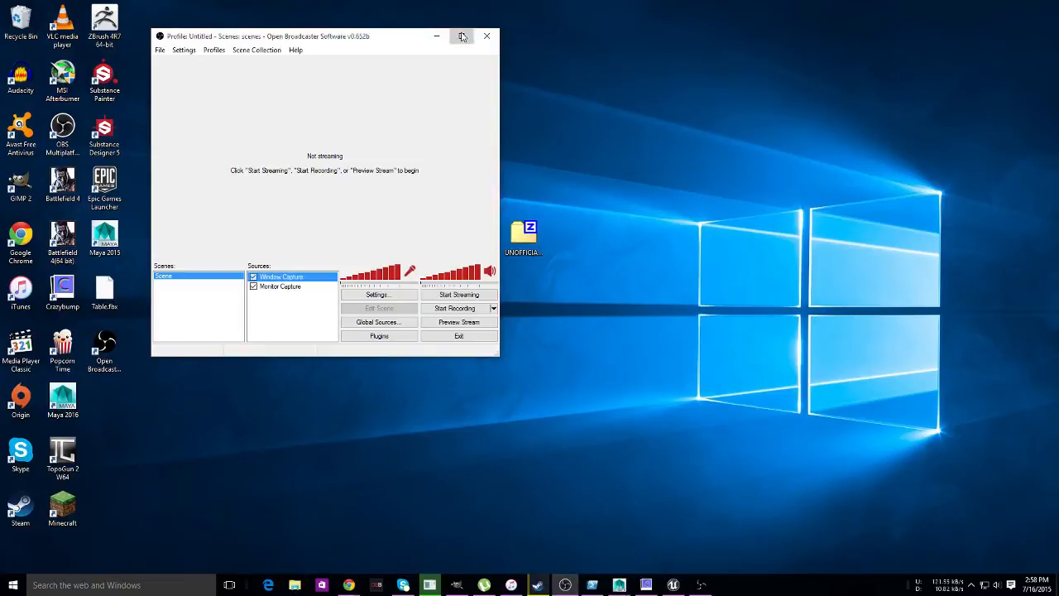
- Maximize the OBS main window to fill the screen
left_click(464, 37)
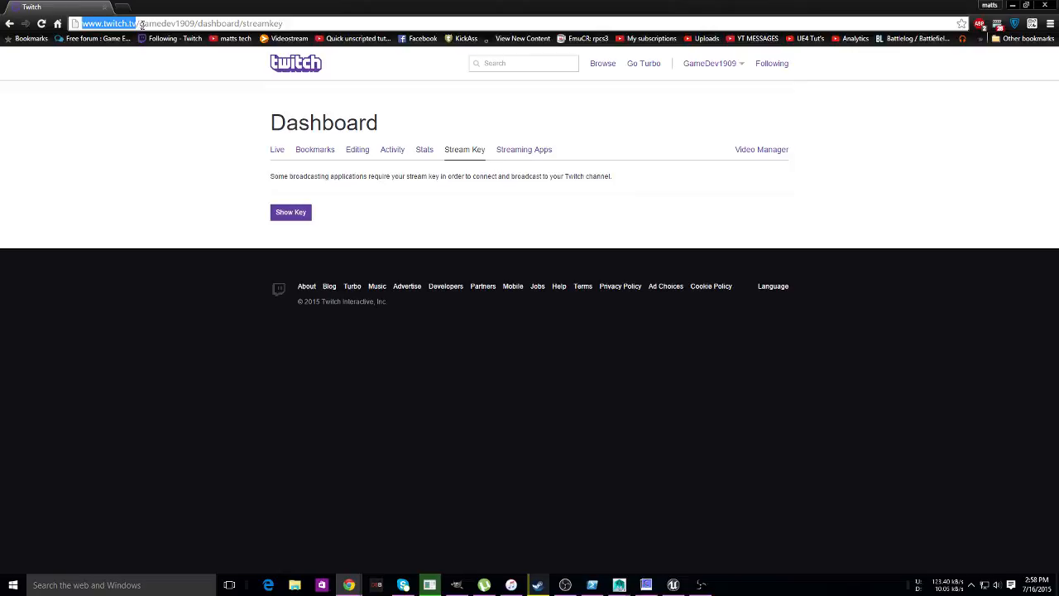
- Select the channel name in the Twitch dashboard address bar and review the Stream Key page
double_click(165, 23)
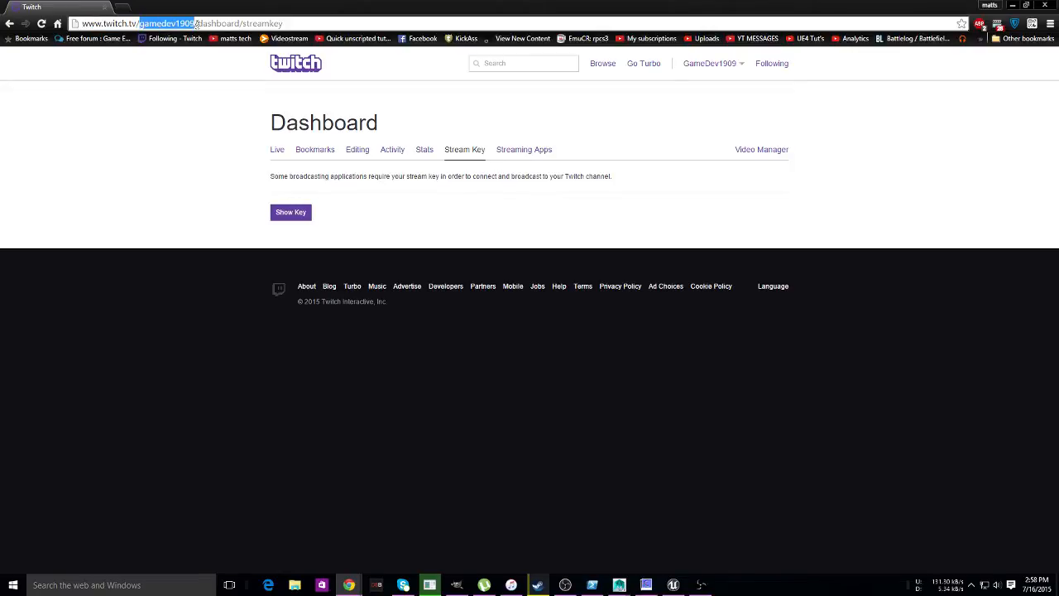
left_click(240, 23)
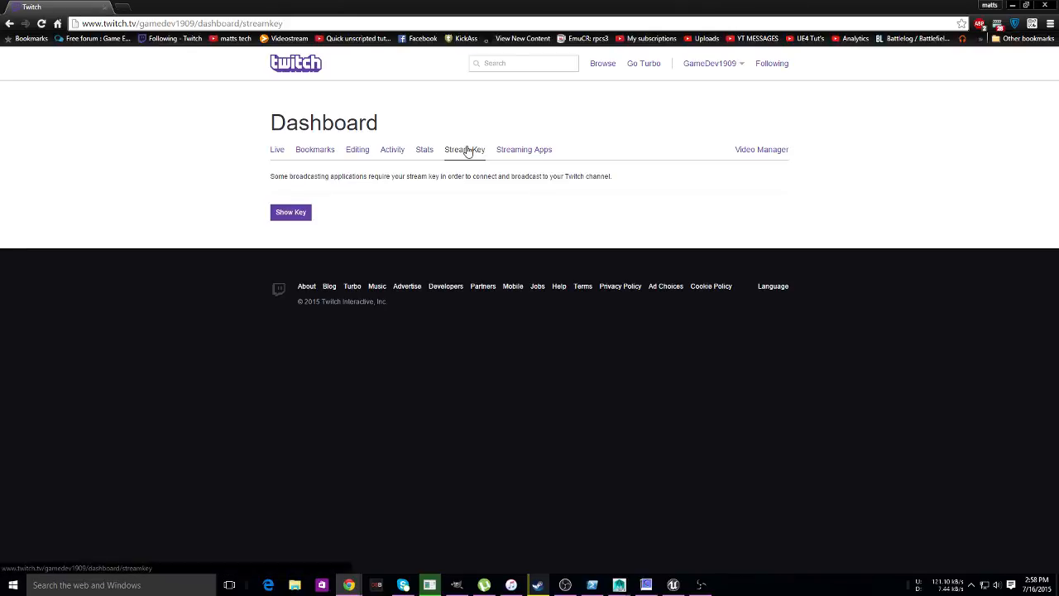
mouse_move(477, 215)
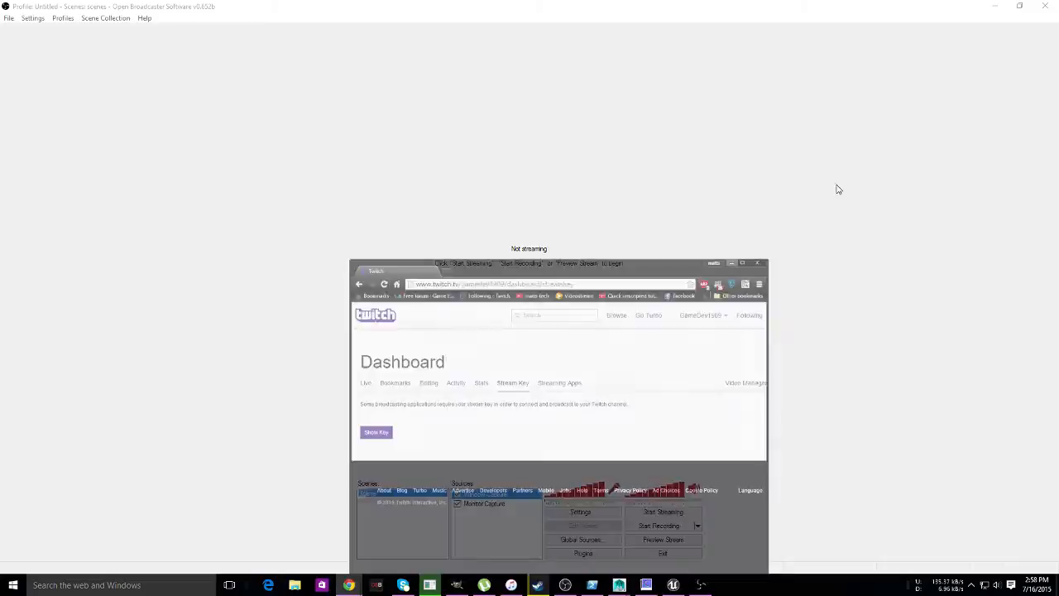
- In Broadcast Settings, stream live to Twitch on the US East: New York server with the stream key
left_click(581, 512)
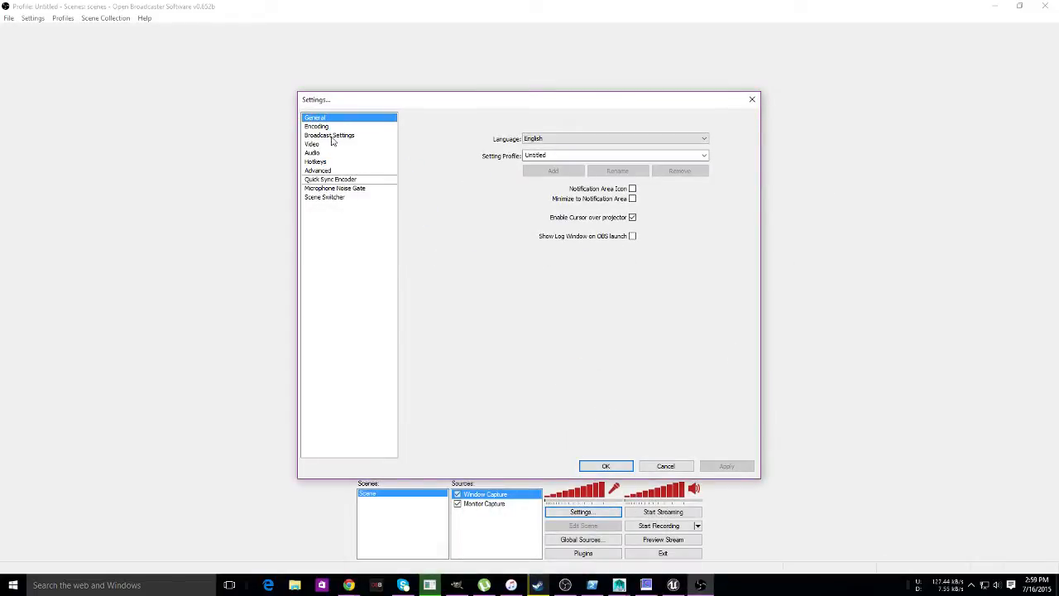
left_click(329, 136)
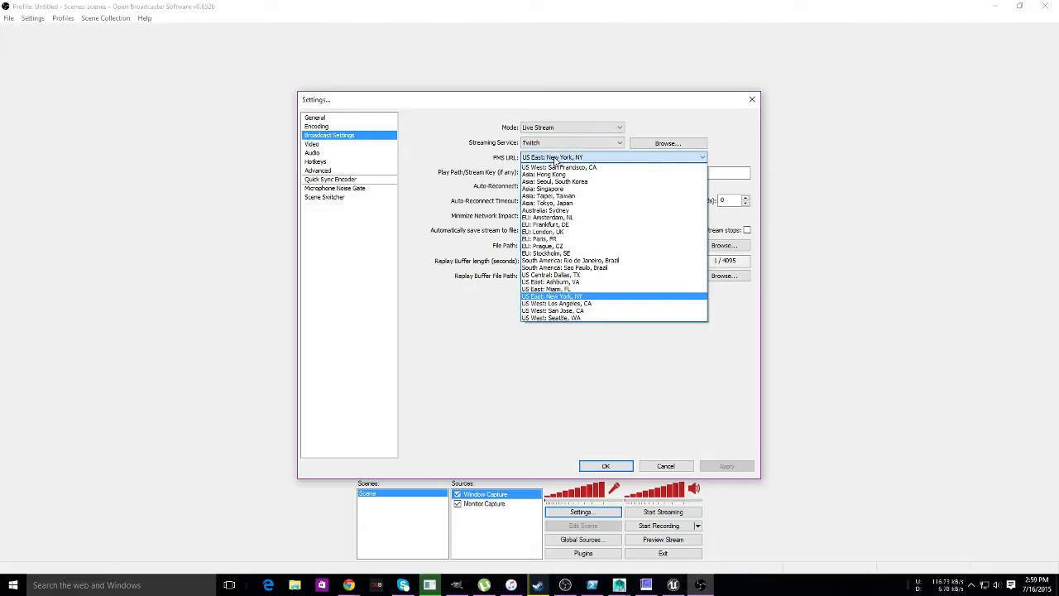
left_click(553, 296)
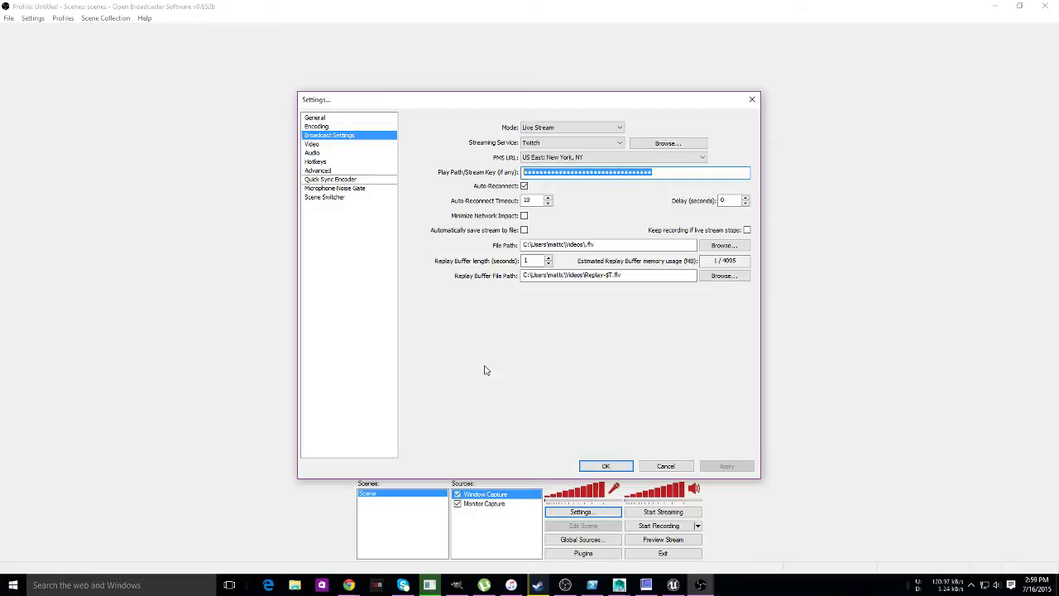
mouse_move(424, 451)
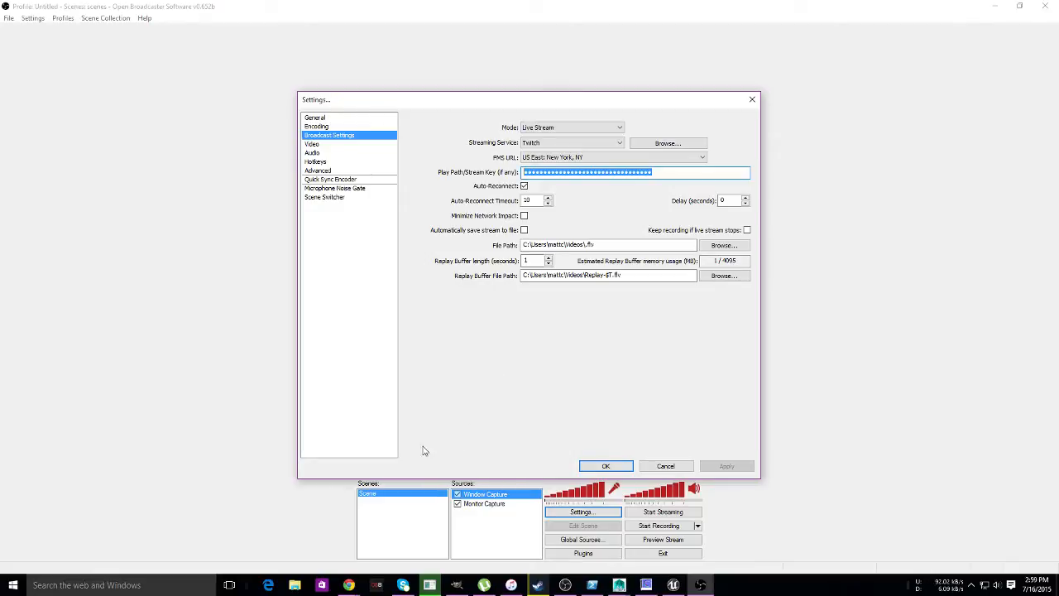
mouse_move(977, 339)
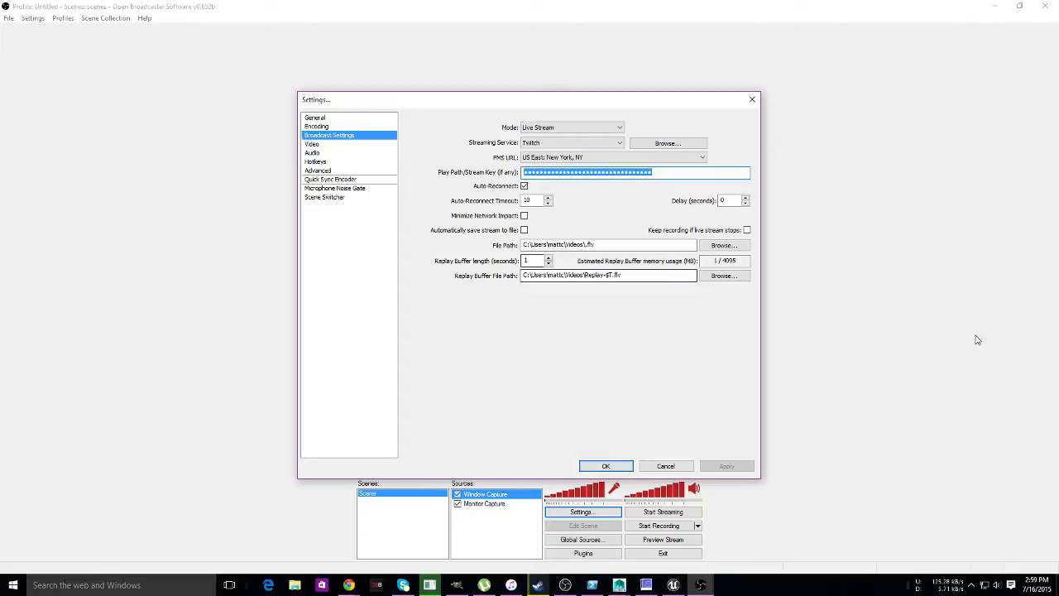
- In Encoding, adjust Max Bitrate and set audio format to 48kHz, then move to Video
left_click(317, 126)
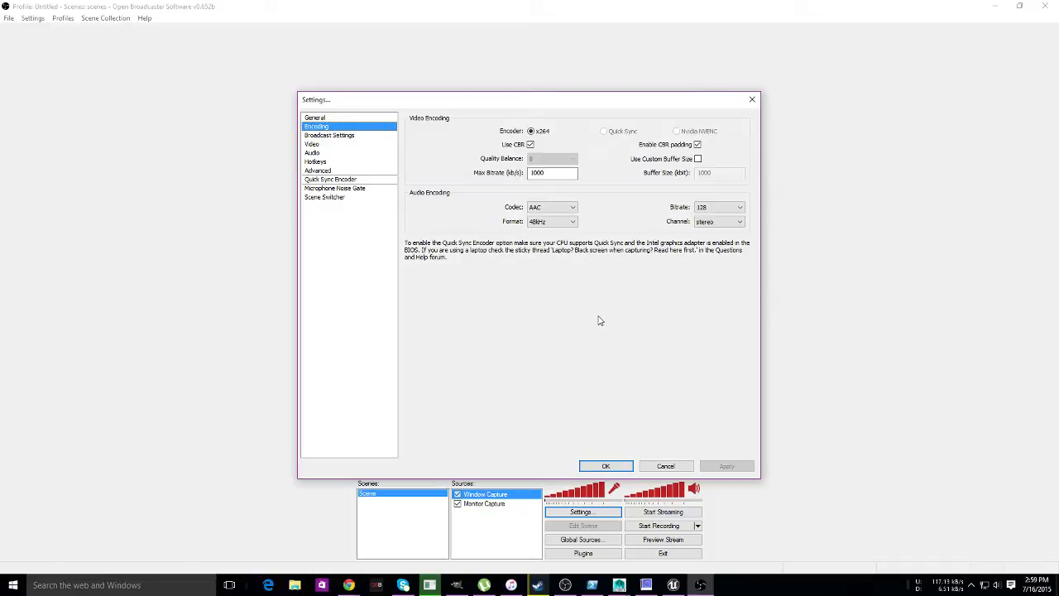
mouse_move(553, 172)
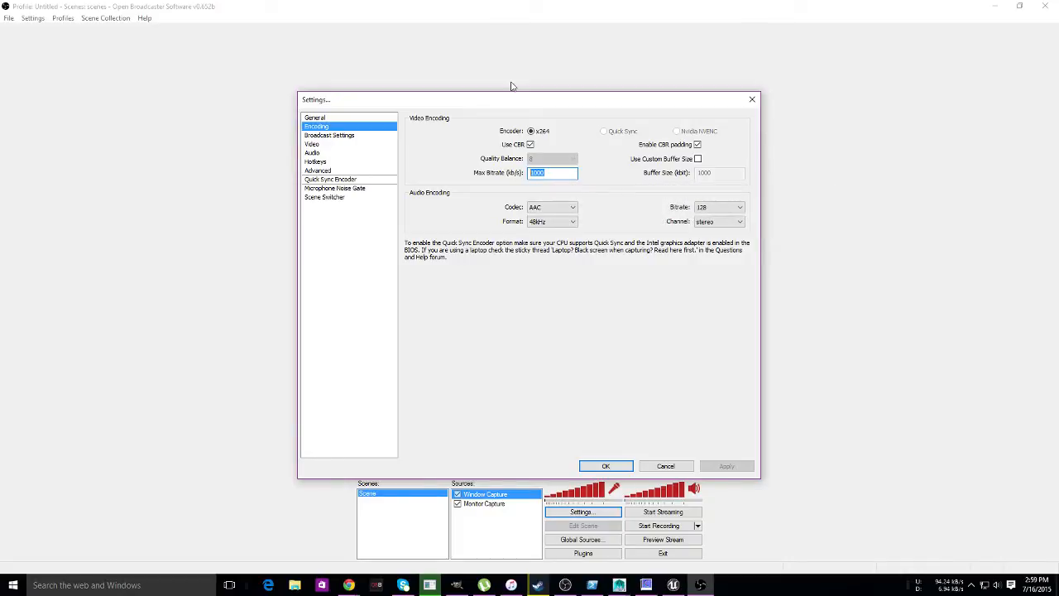
mouse_move(583, 462)
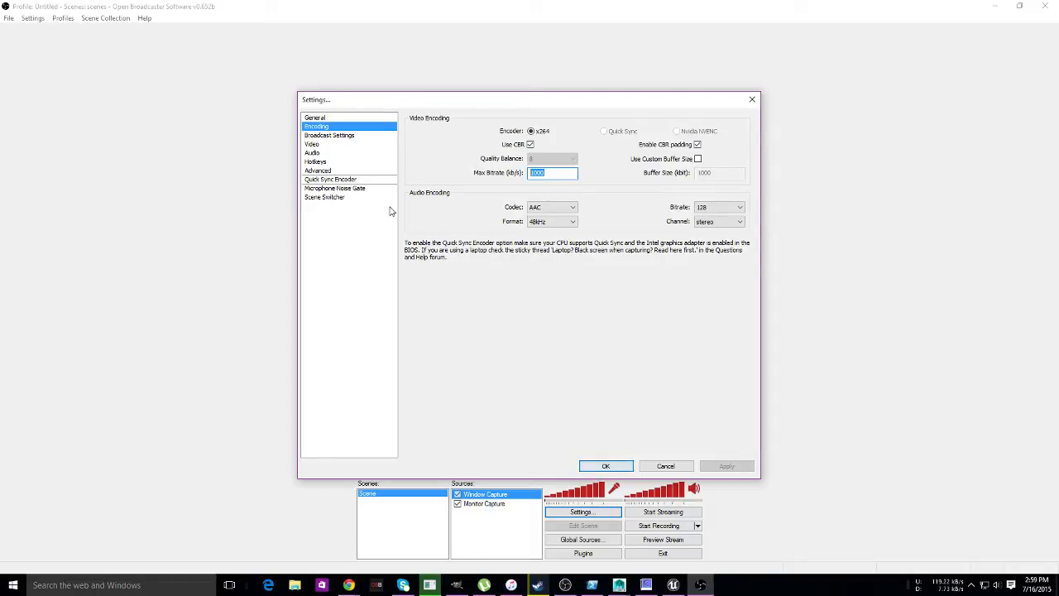
left_click(311, 144)
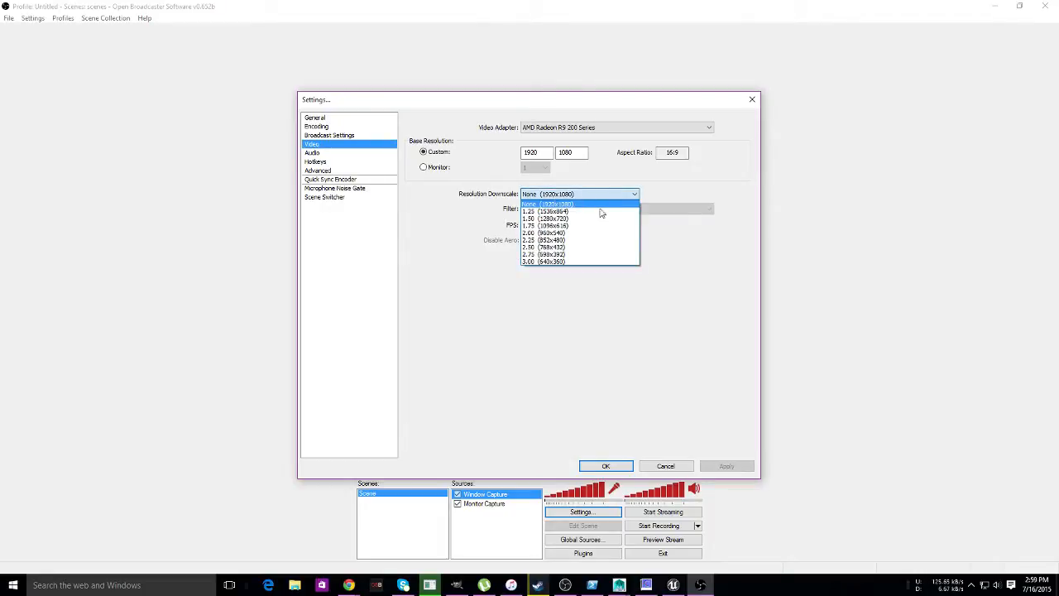
mouse_move(602, 218)
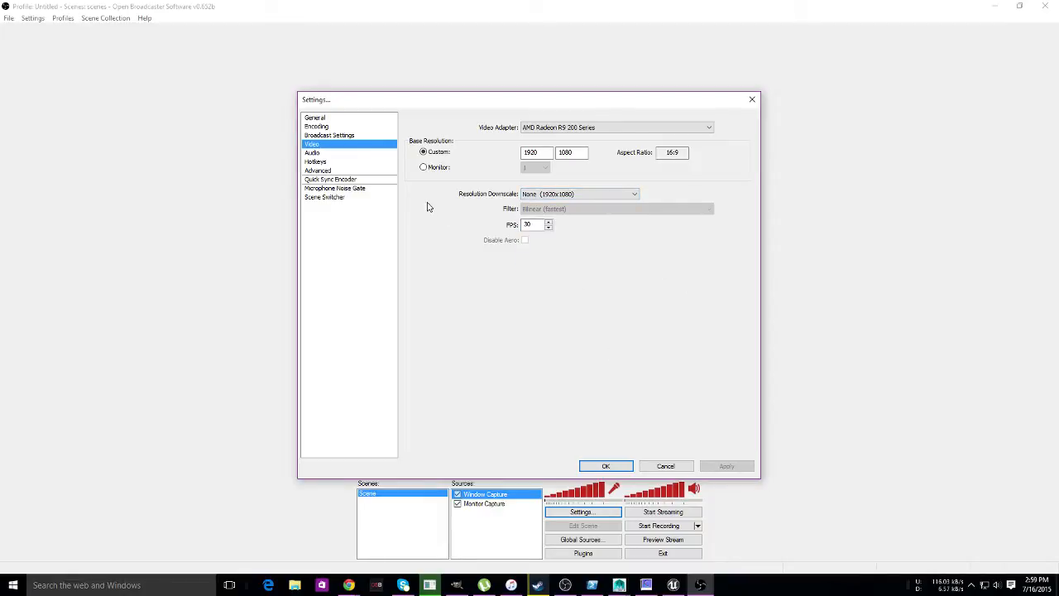
- Set the microphone to the Logitech G430 headset in Audio and save the settings with OK
left_click(313, 152)
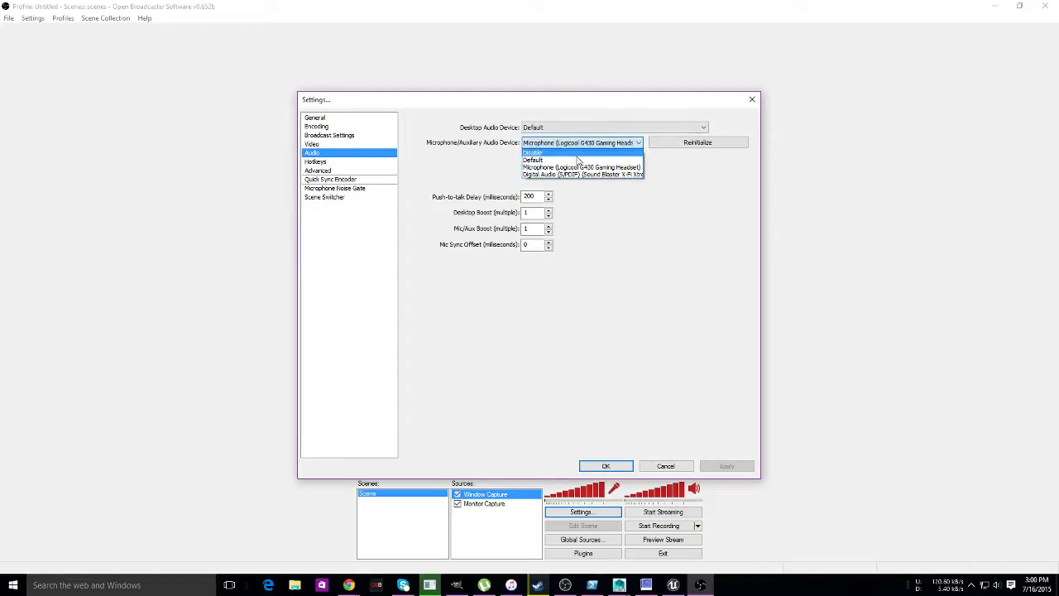
left_click(583, 143)
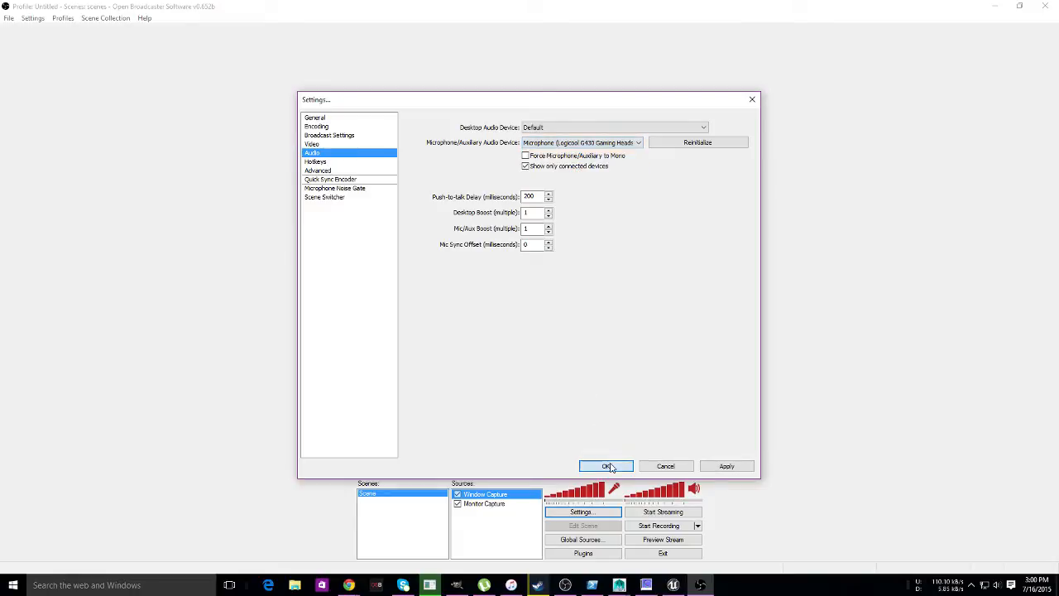
left_click(606, 467)
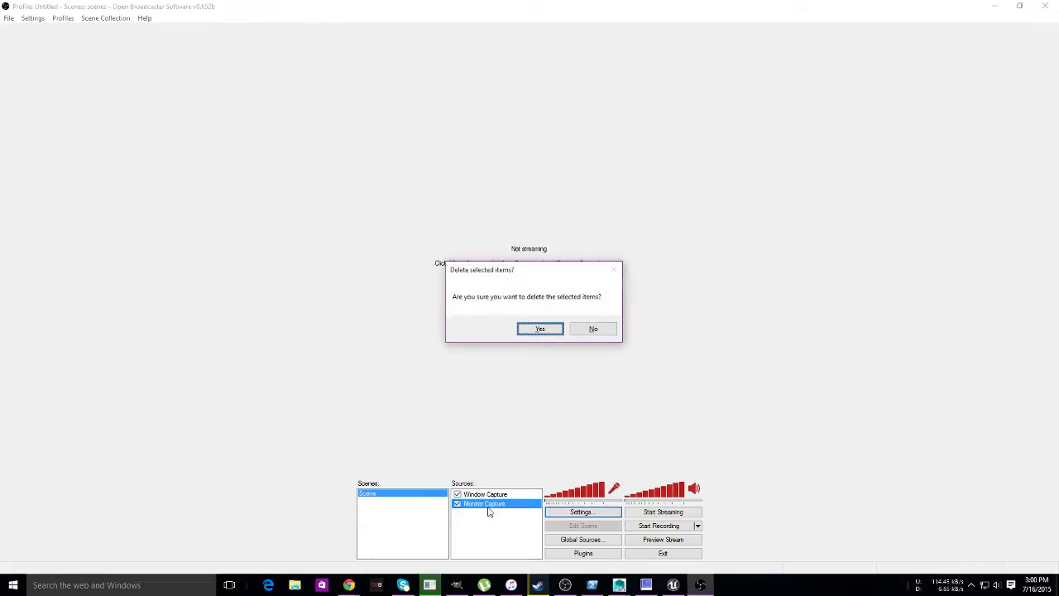
- Delete both old sources from the scene
left_click(540, 328)
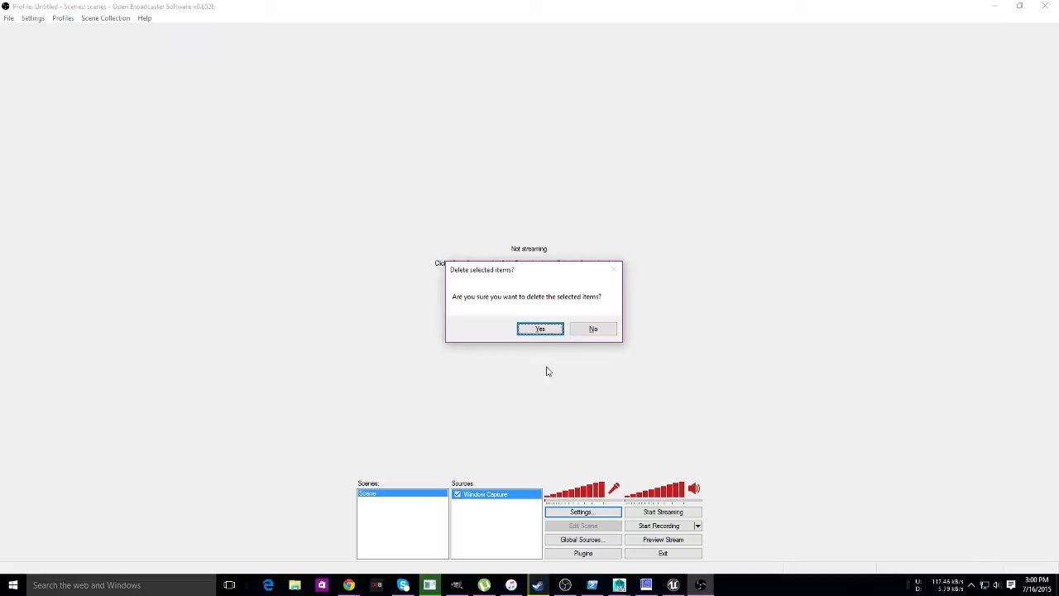
left_click(539, 328)
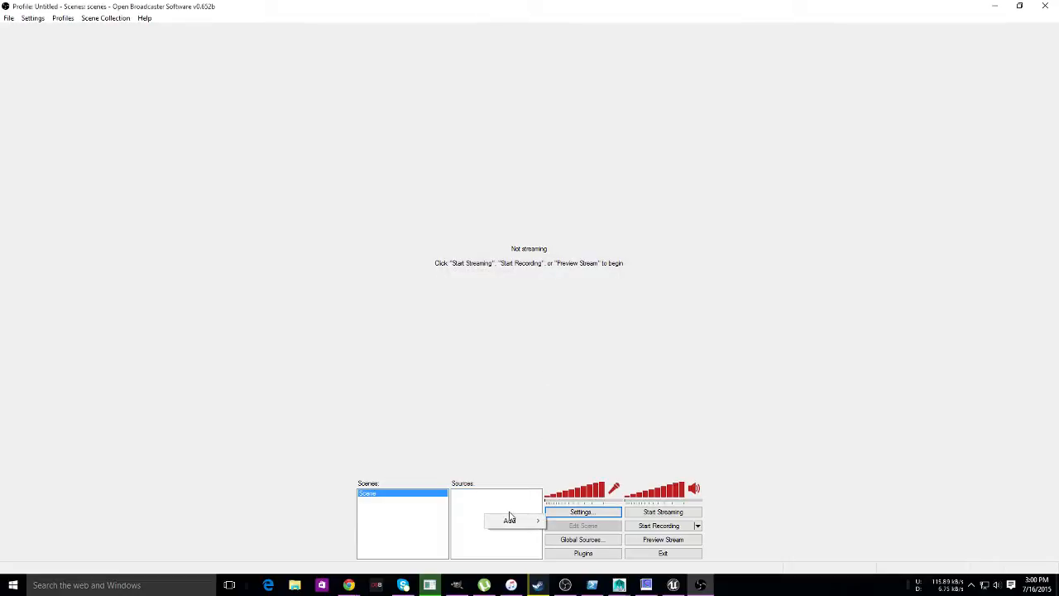
- Add a Monitor Capture source of the desktop with the default name and properties
left_click(510, 520)
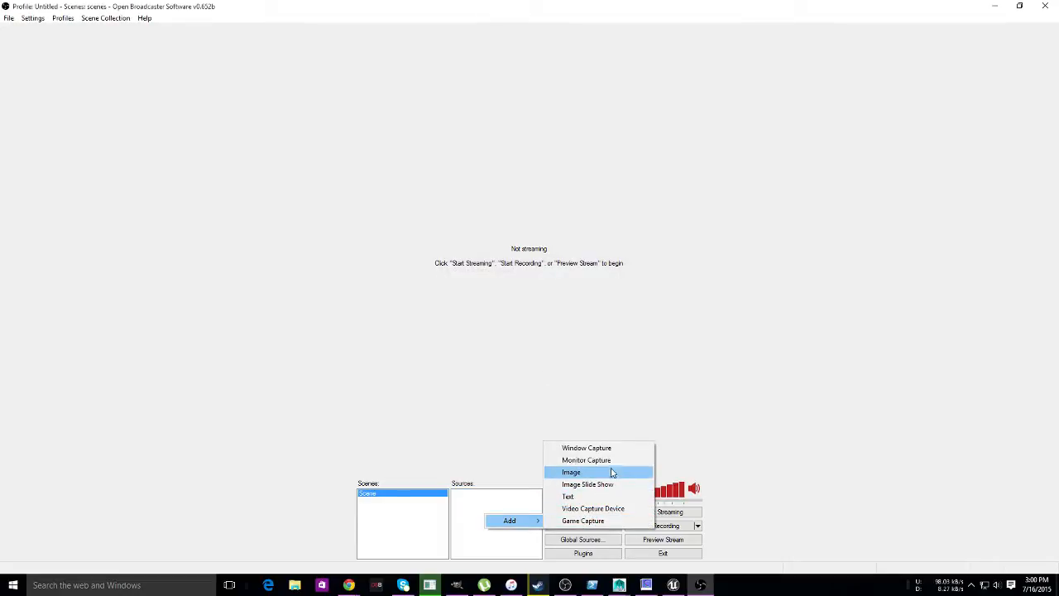
left_click(586, 460)
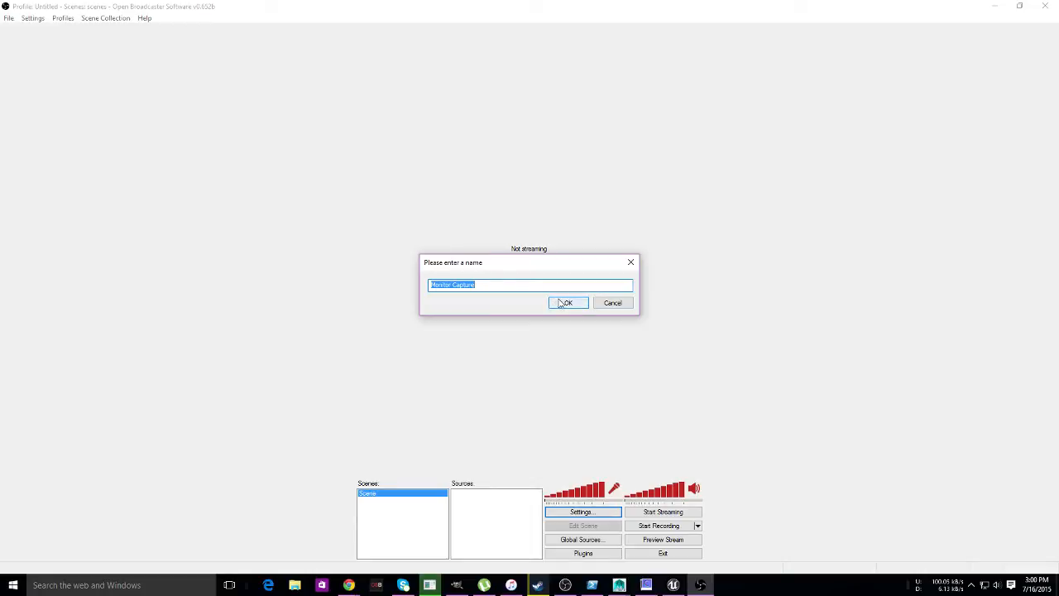
left_click(568, 302)
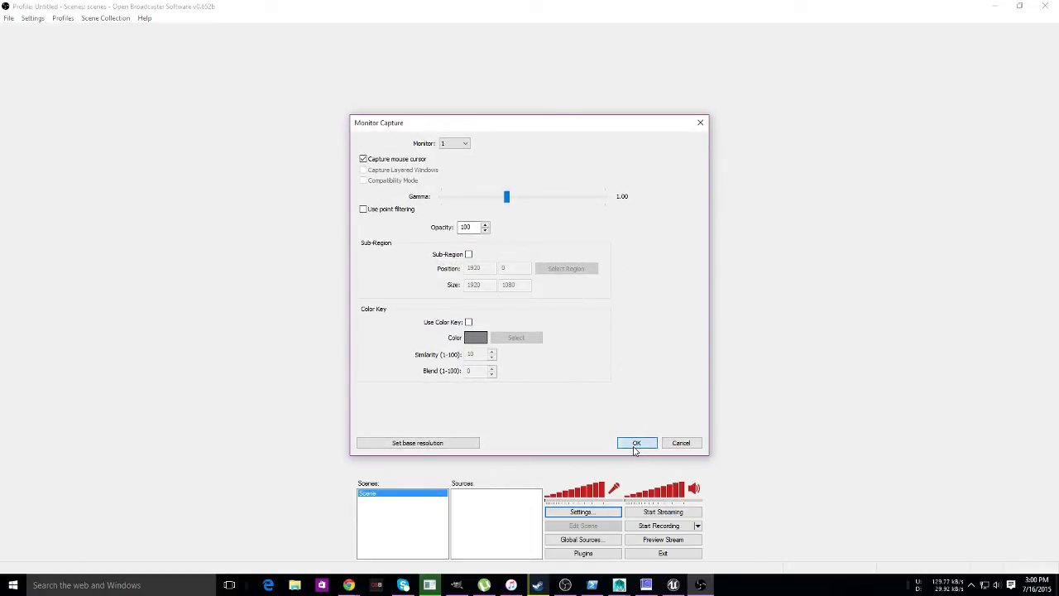
left_click(636, 443)
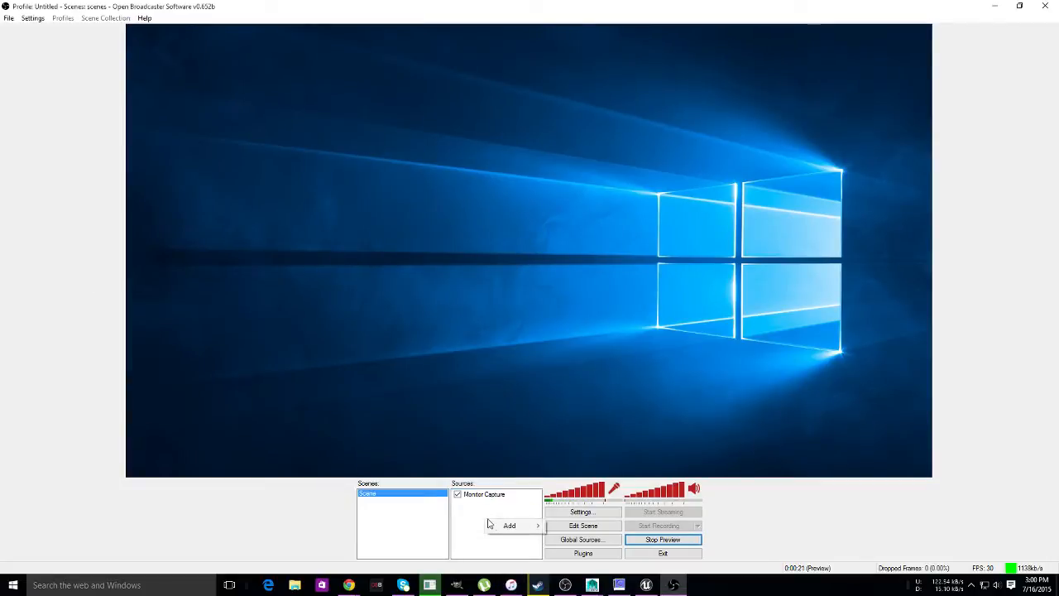
- Add a Window Capture of iTunes limited to a sub-region around the player bar
left_click(510, 527)
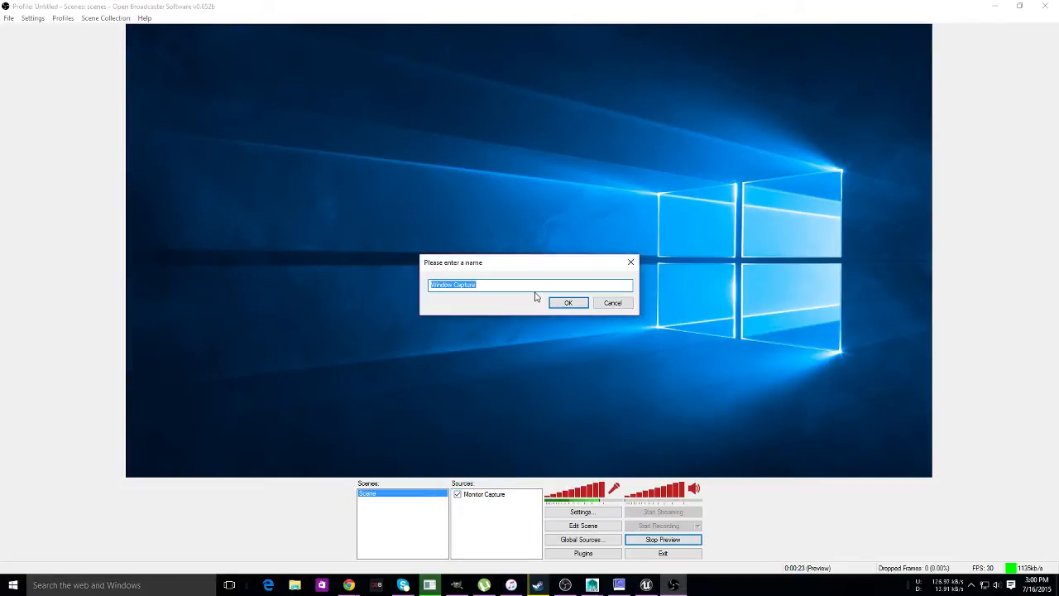
left_click(568, 301)
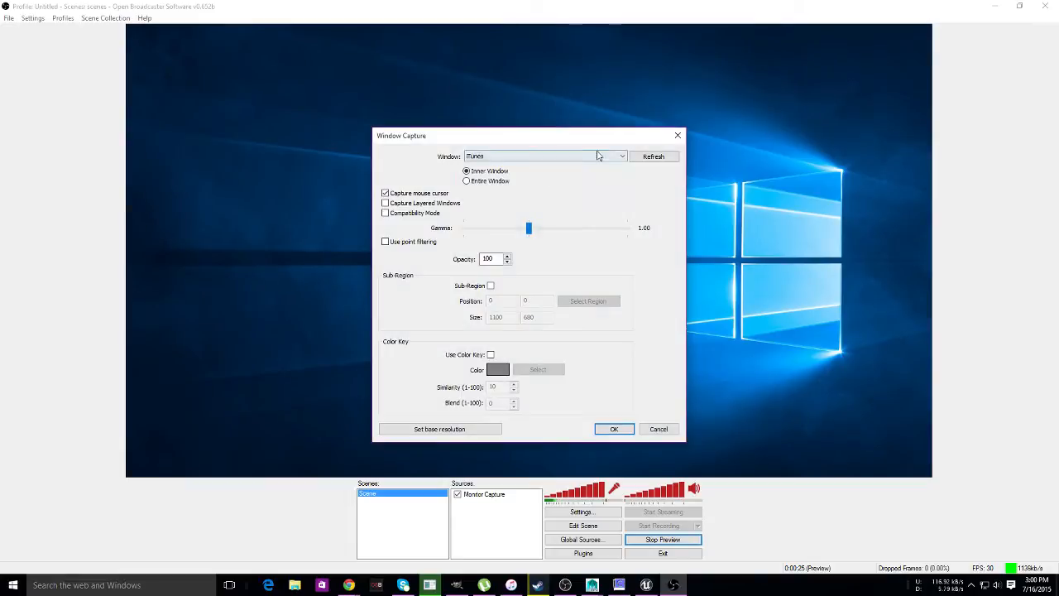
mouse_move(500, 289)
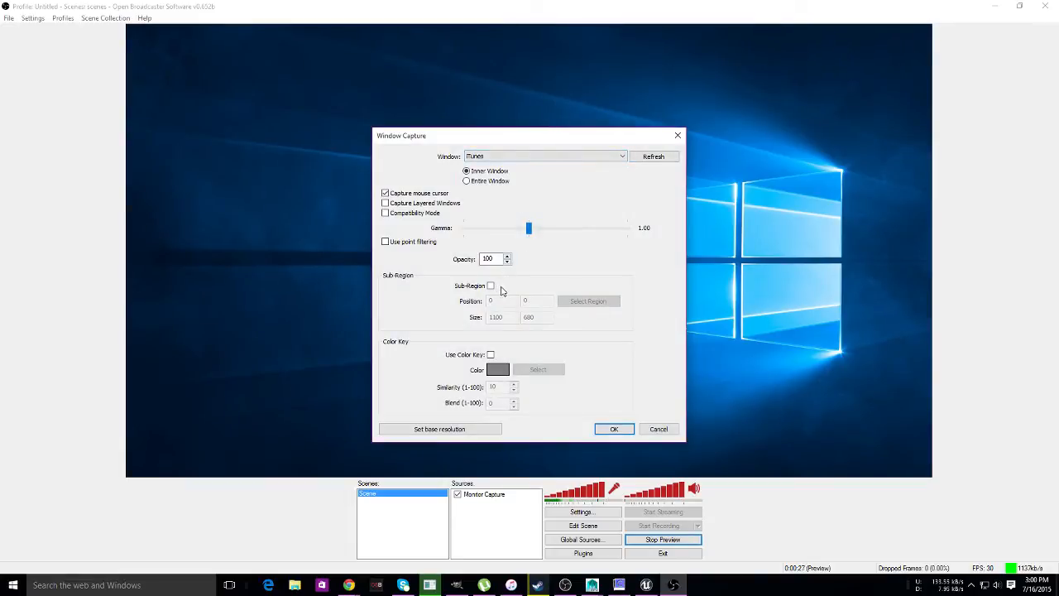
left_click(490, 284)
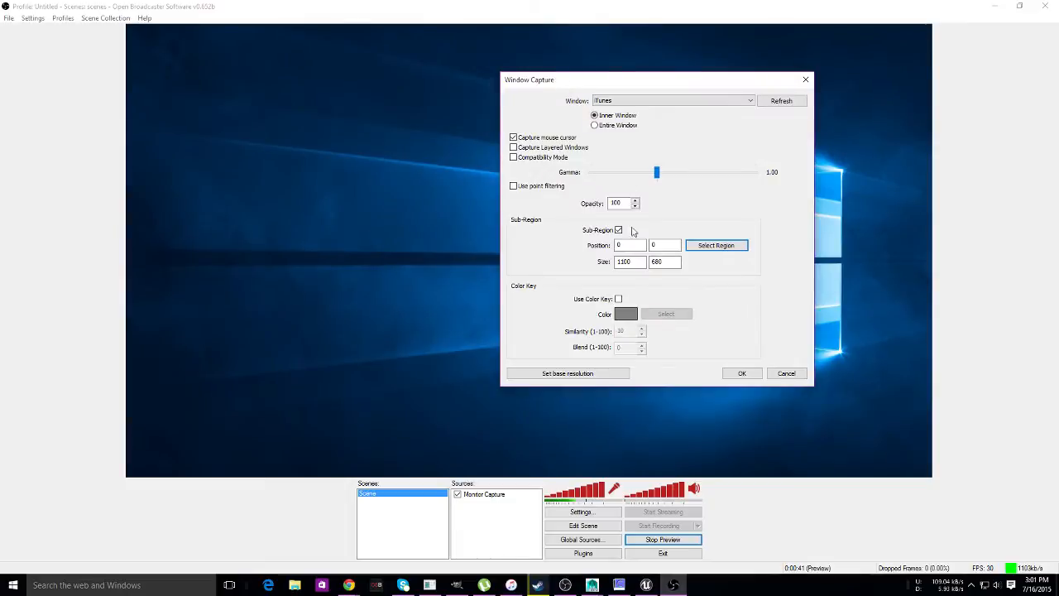
left_click(715, 245)
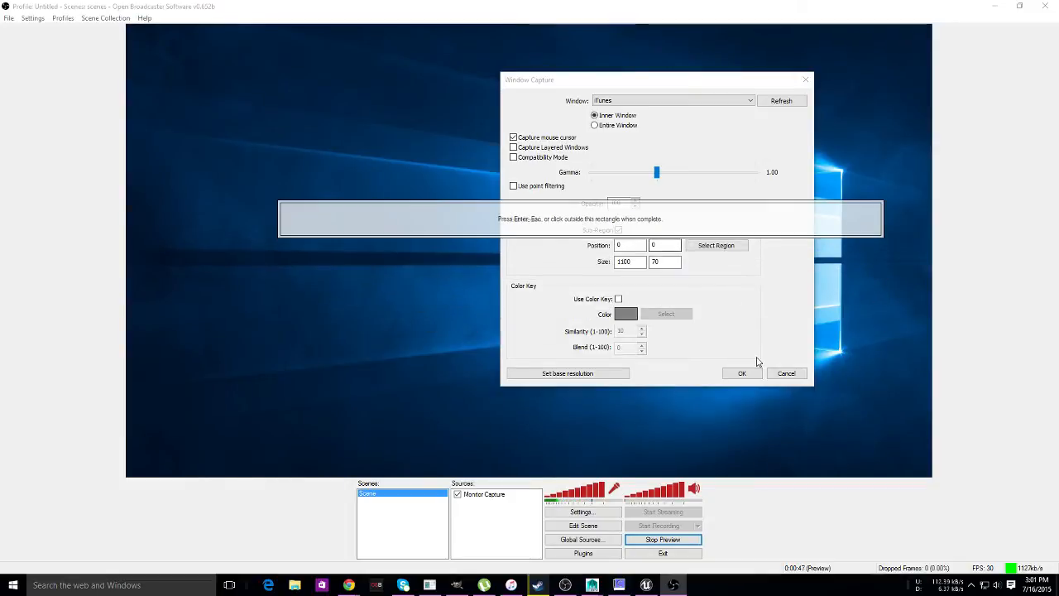
left_click(742, 374)
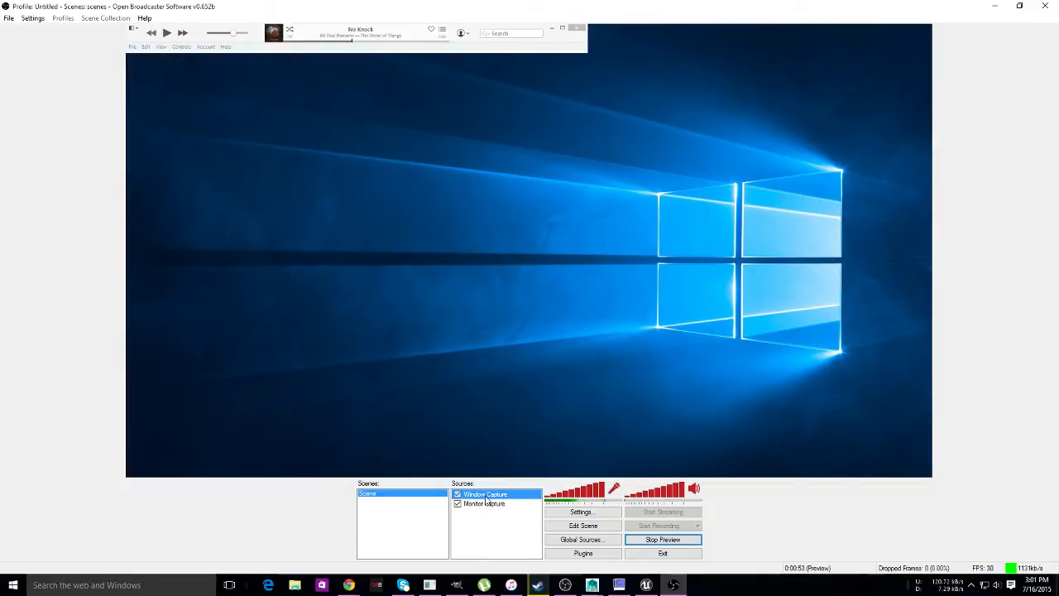
- Set the iTunes capture strip height to 40 and apply it
double_click(487, 494)
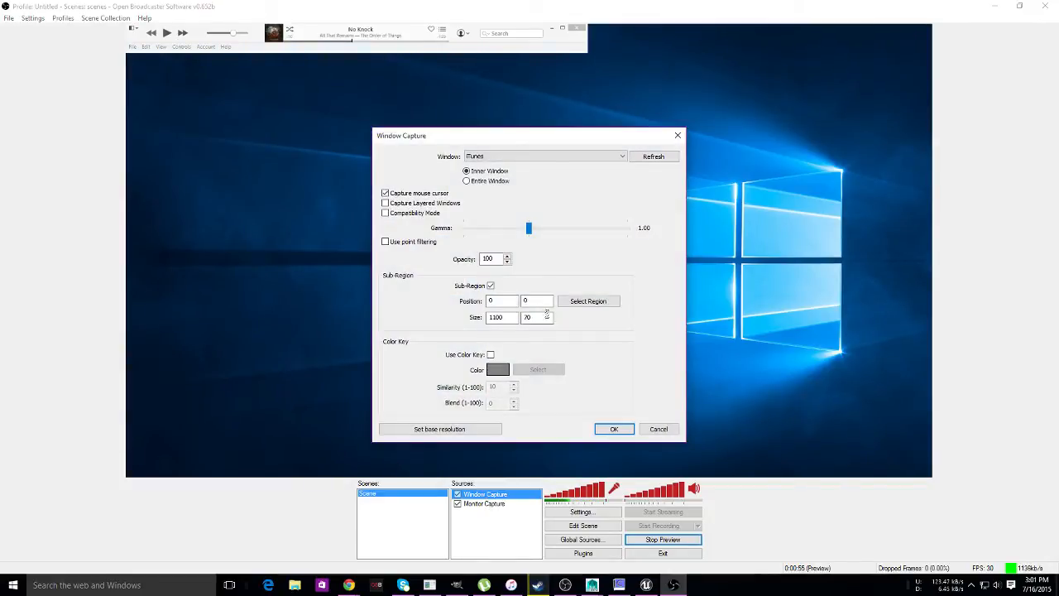
left_click(590, 301)
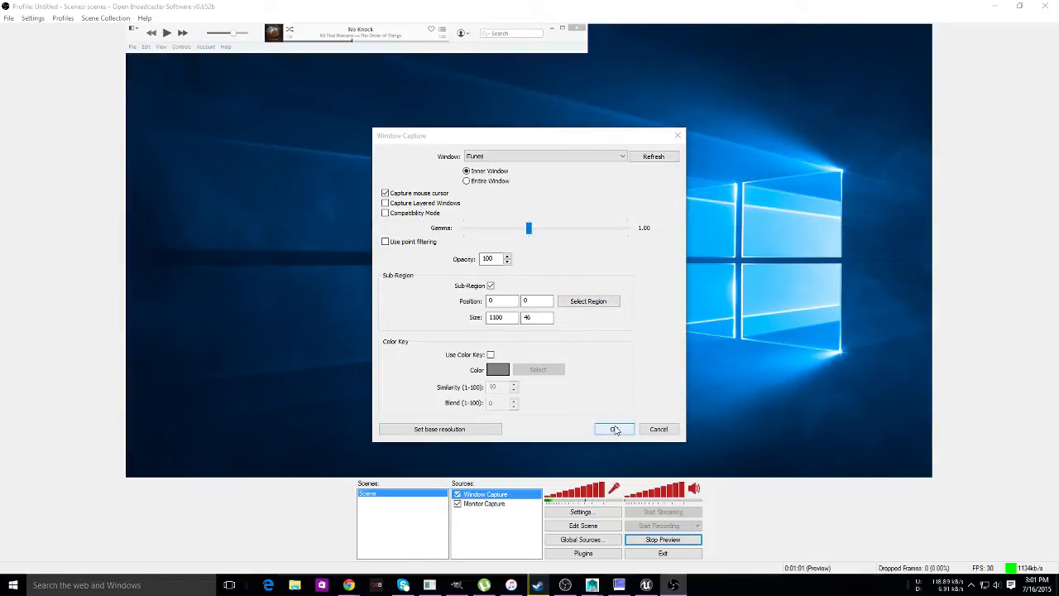
left_click(614, 429)
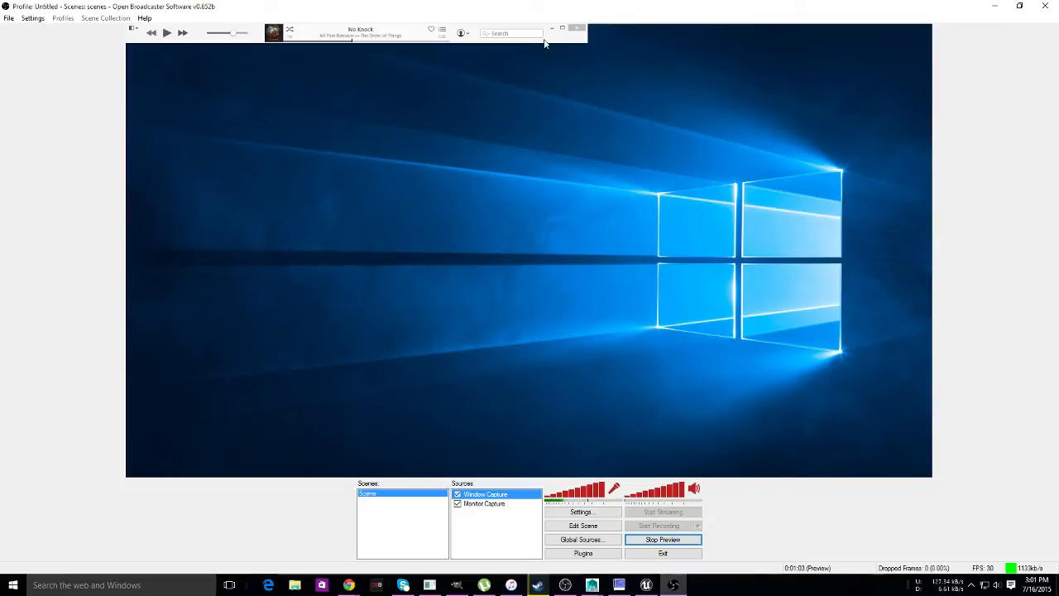
- Reselect the now-playing region of iTunes and place the strip bottom-left over the monitor capture
double_click(487, 494)
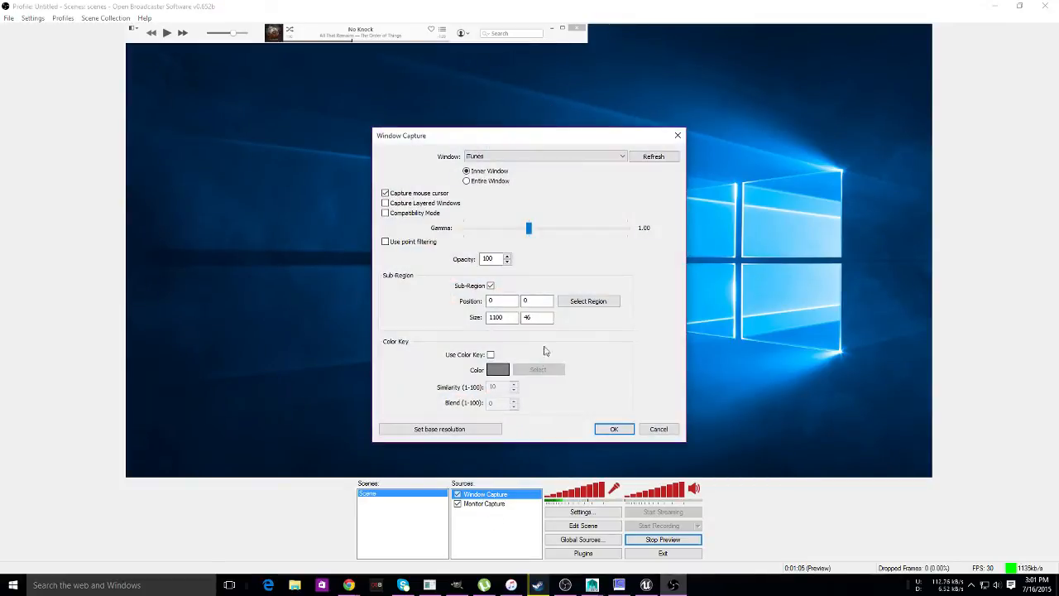
left_click(590, 301)
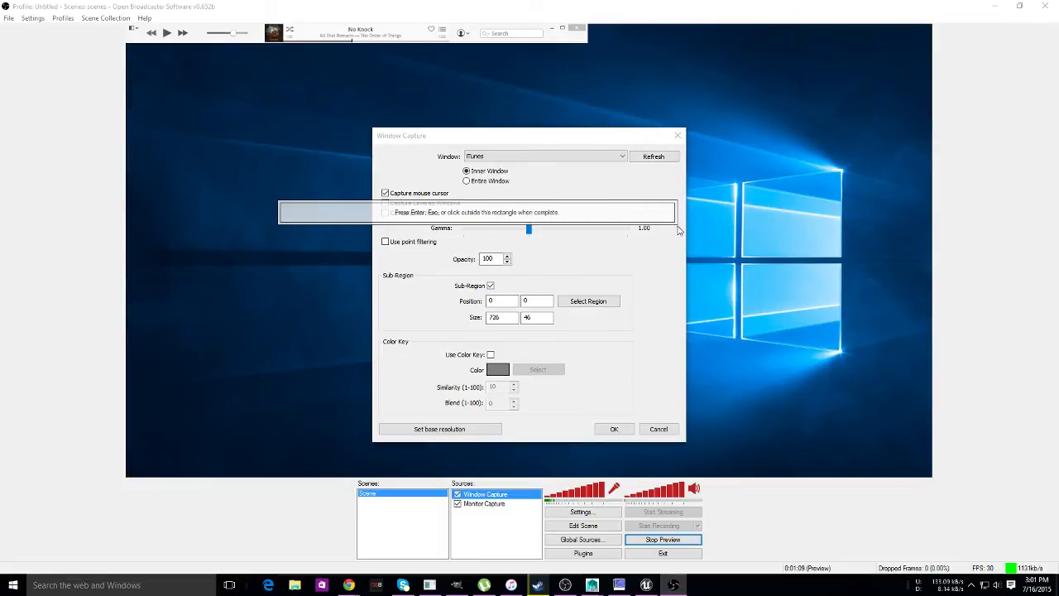
left_click(614, 429)
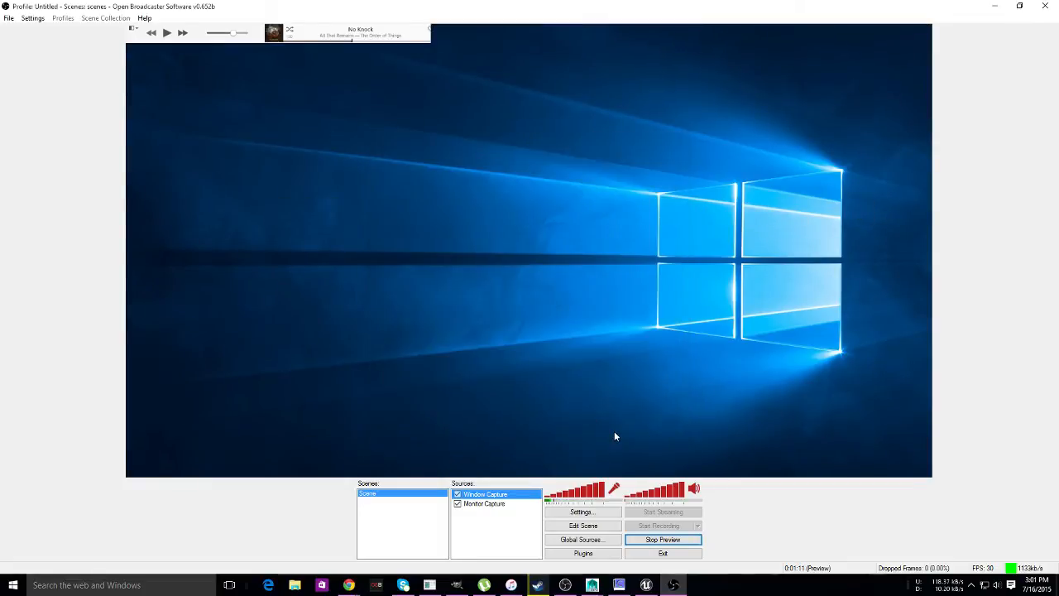
mouse_move(570, 428)
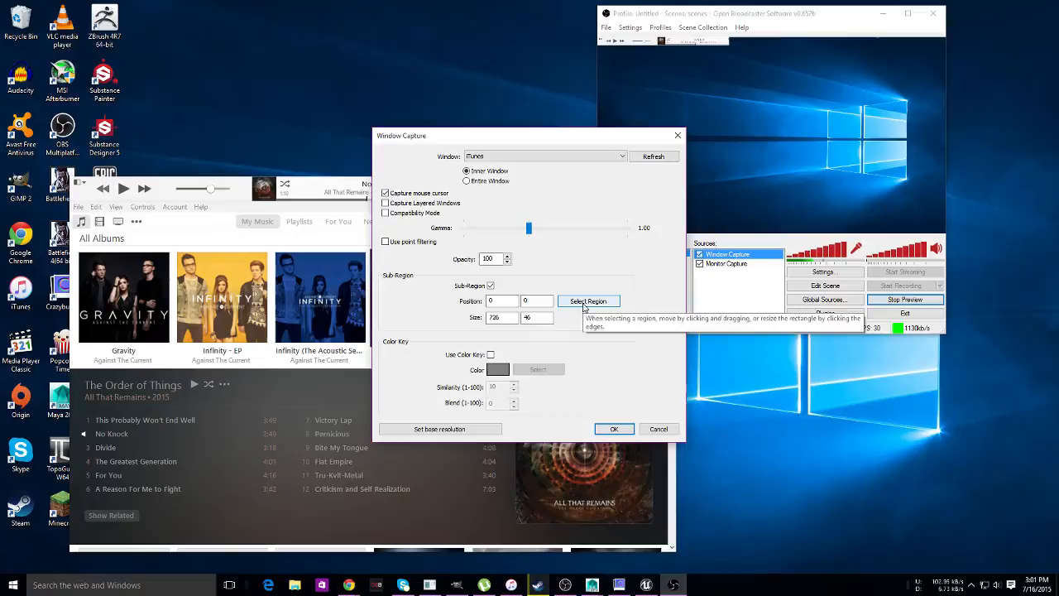
left_click(590, 301)
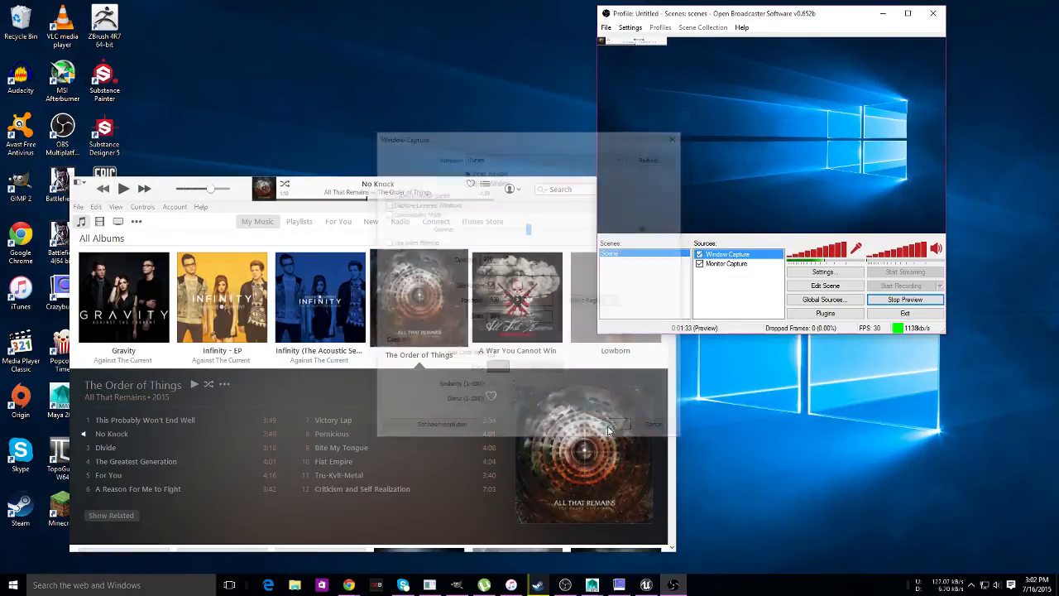
left_click(672, 139)
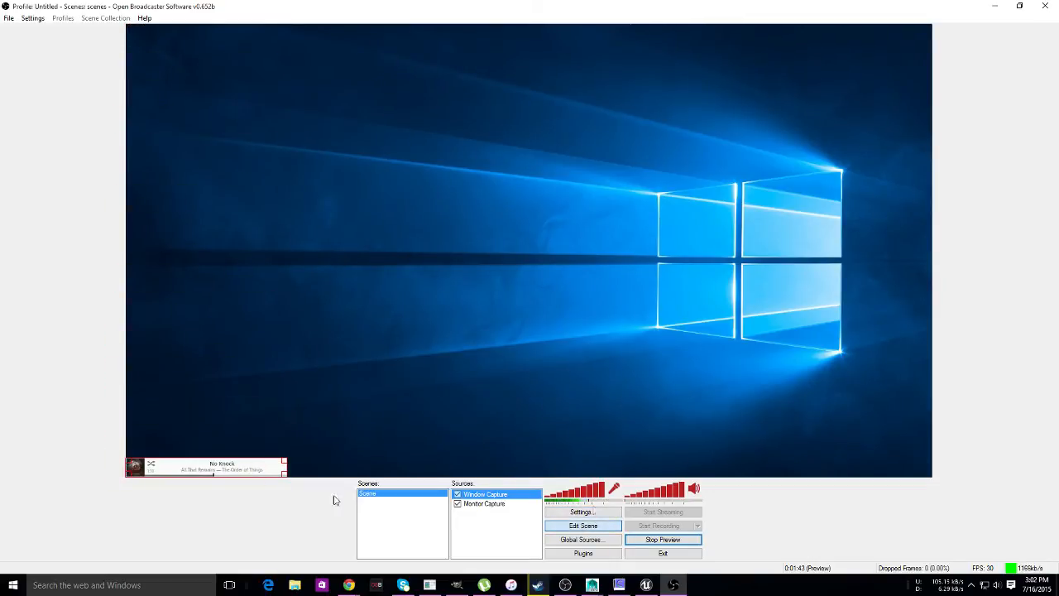
left_click(483, 503)
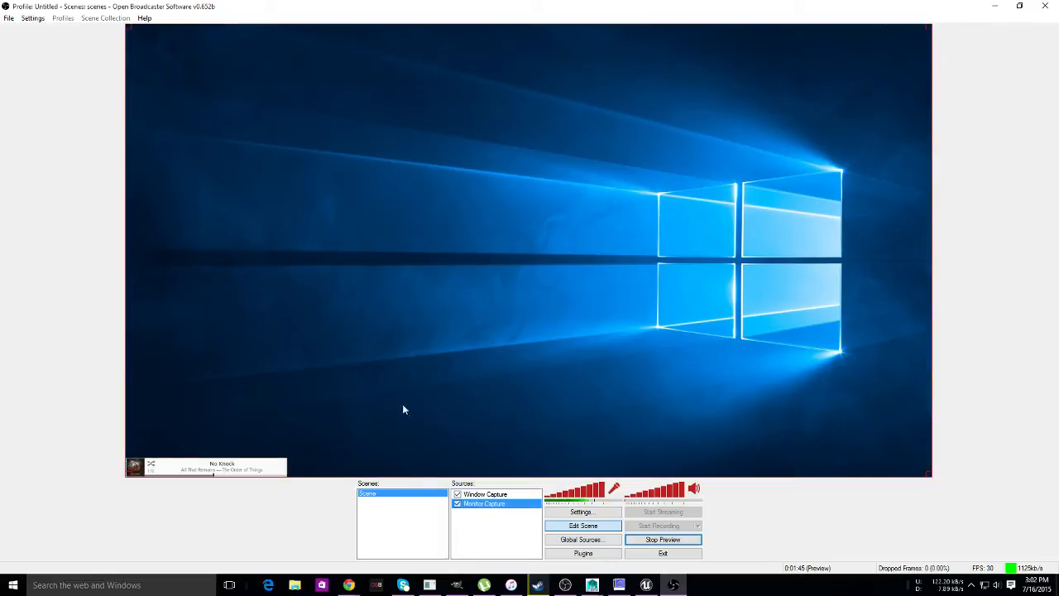
mouse_move(517, 545)
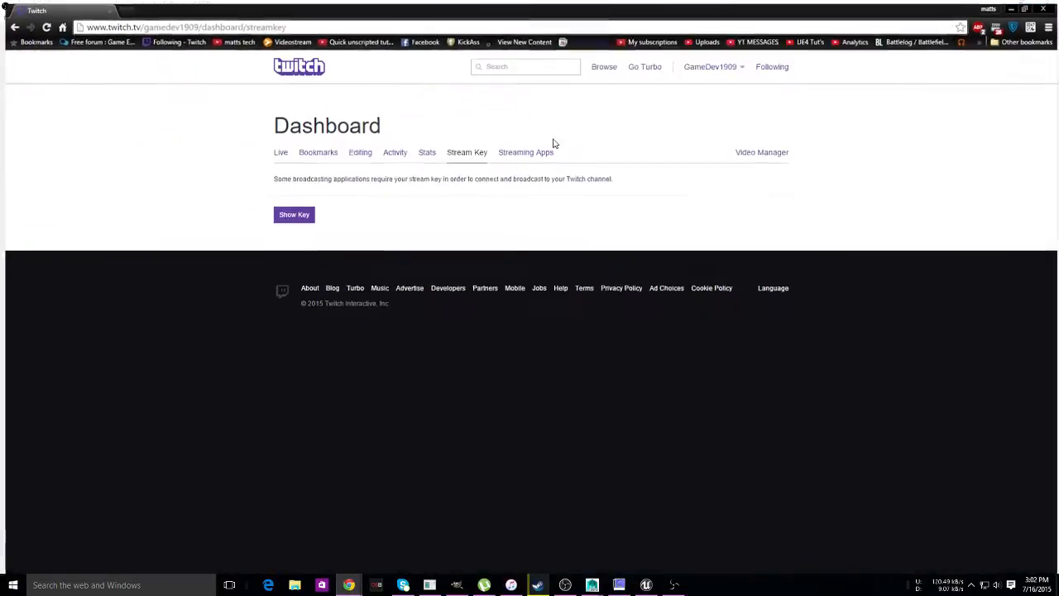
- Search Google for 'twitch alerts', go to TwitchAlerts and launch its dashboard
left_click(133, 6)
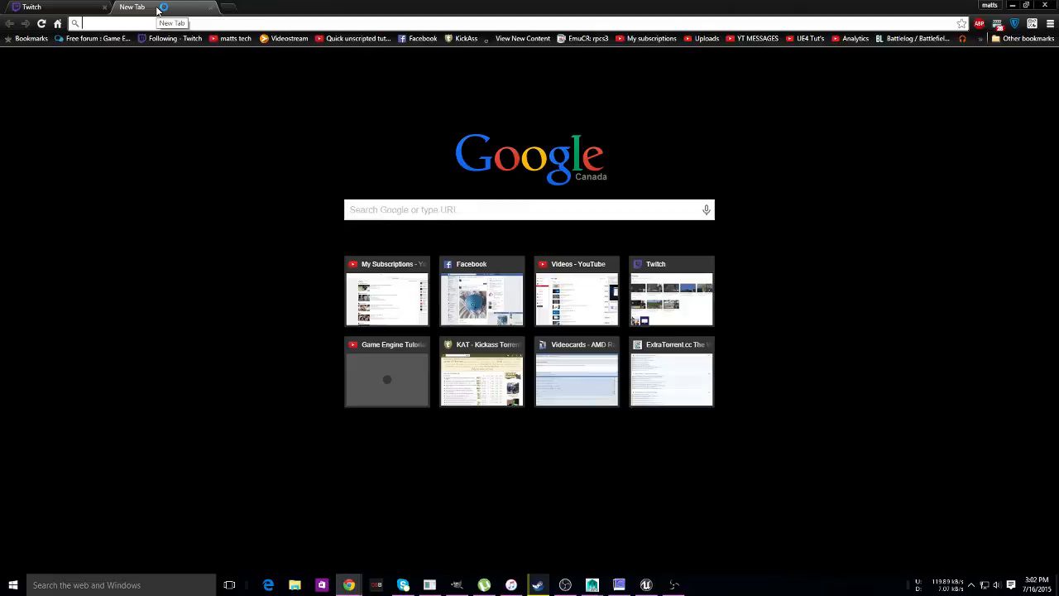
type("twitch alerts")
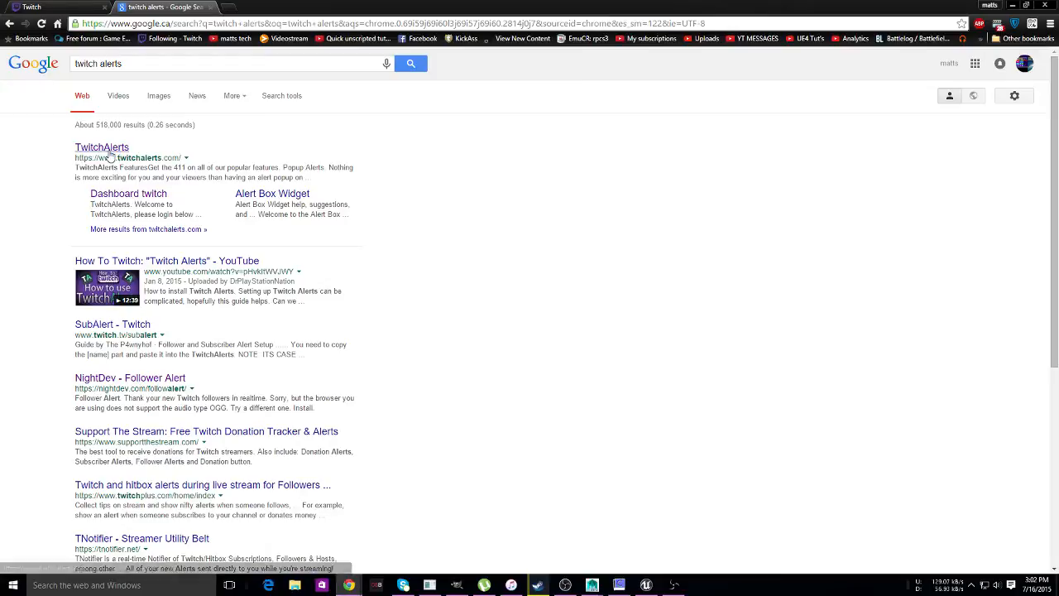
left_click(103, 147)
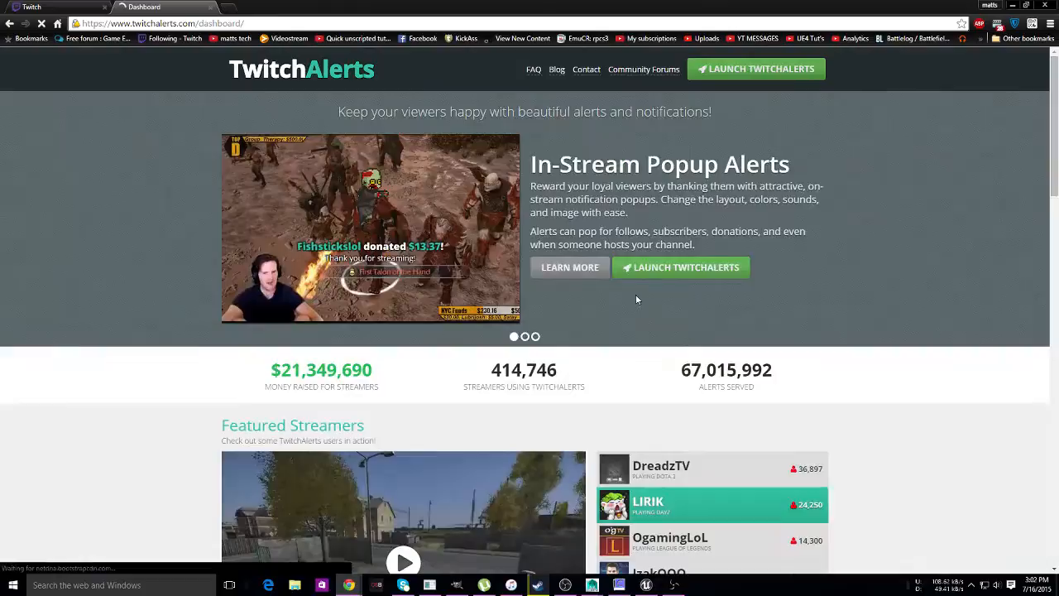
left_click(755, 69)
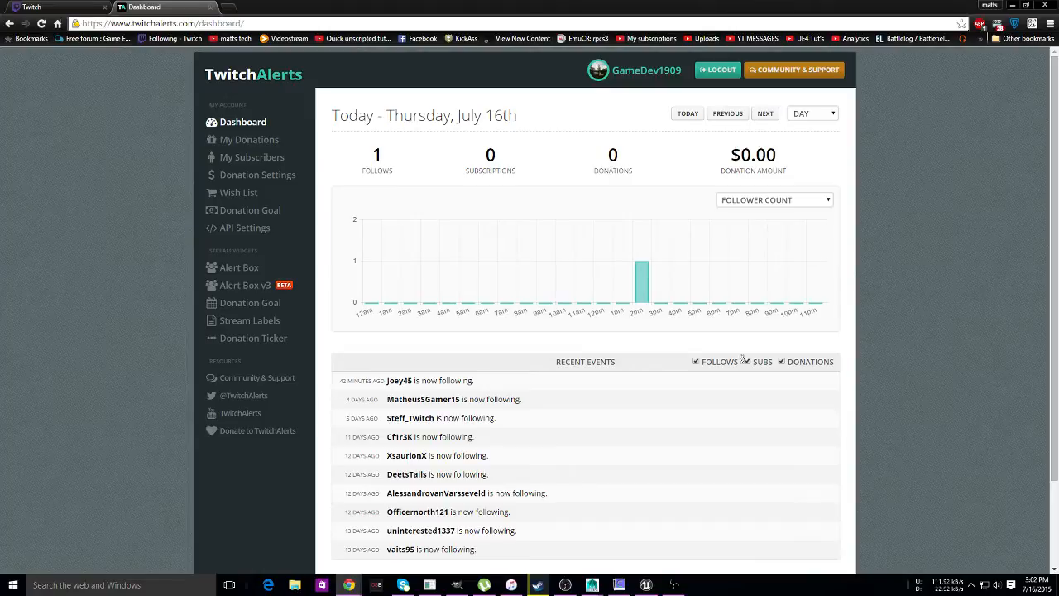
- Go to the Alert Box v3 page and launch the alert box widget in its own window
scroll("down", 3)
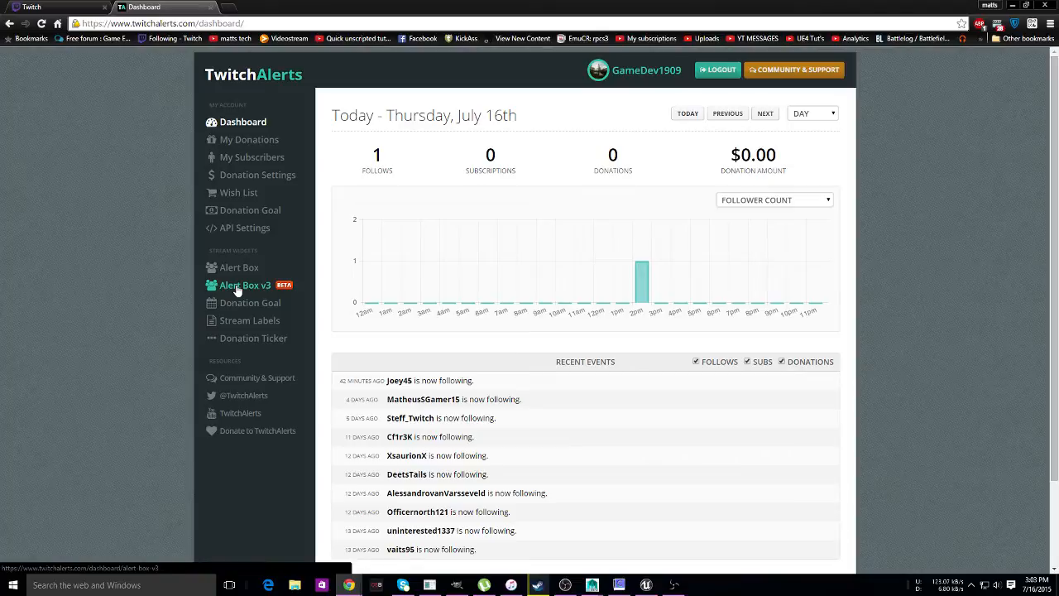
left_click(245, 285)
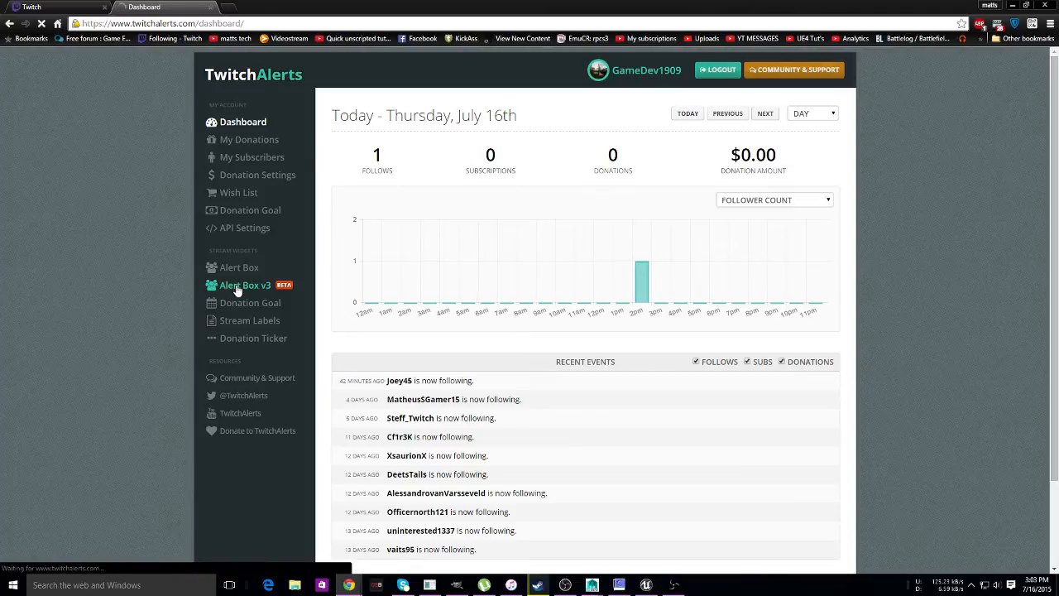
left_click(245, 284)
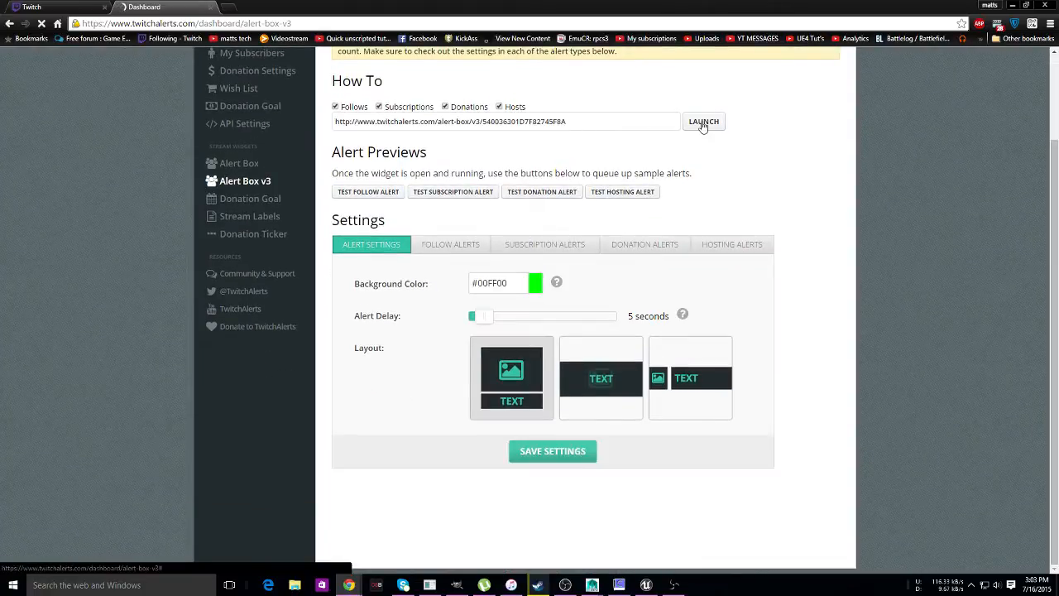
left_click(704, 122)
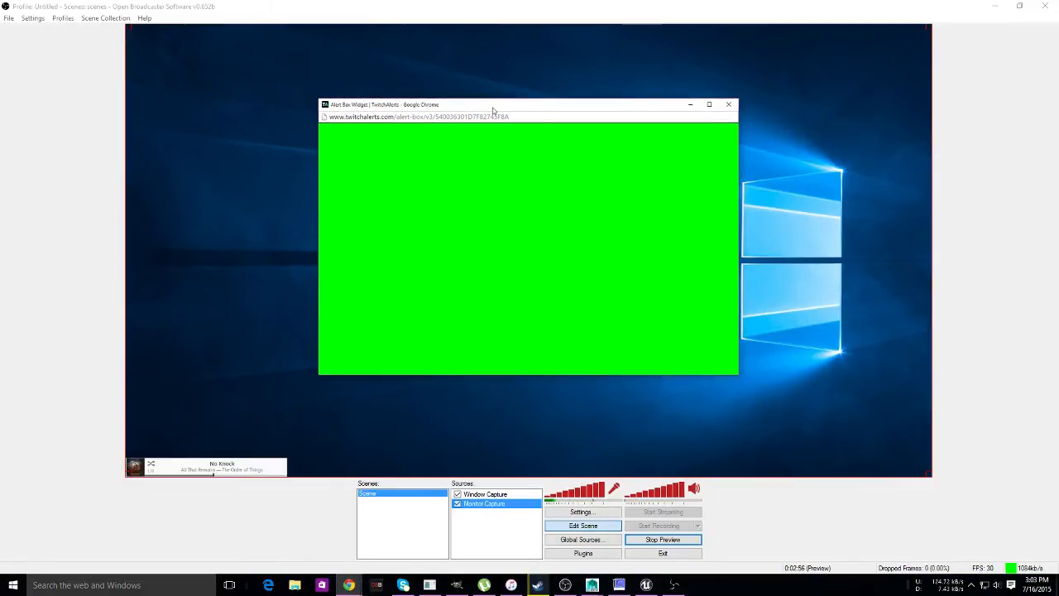
mouse_move(487, 265)
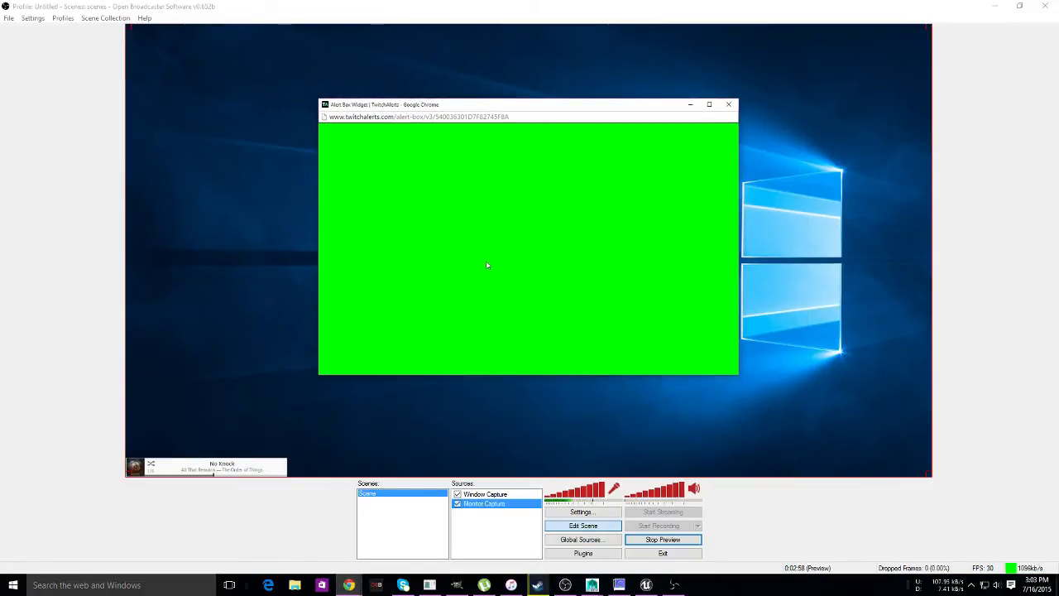
- Add a Window Capture of the Alert Box Widget Chrome window limited to a sub-region
right_click(493, 510)
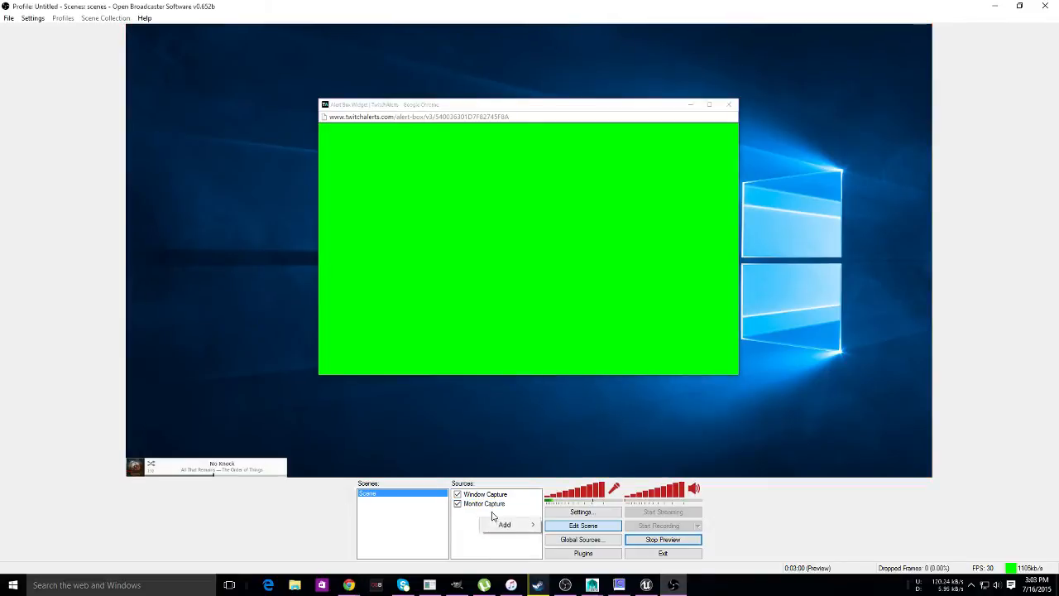
left_click(505, 523)
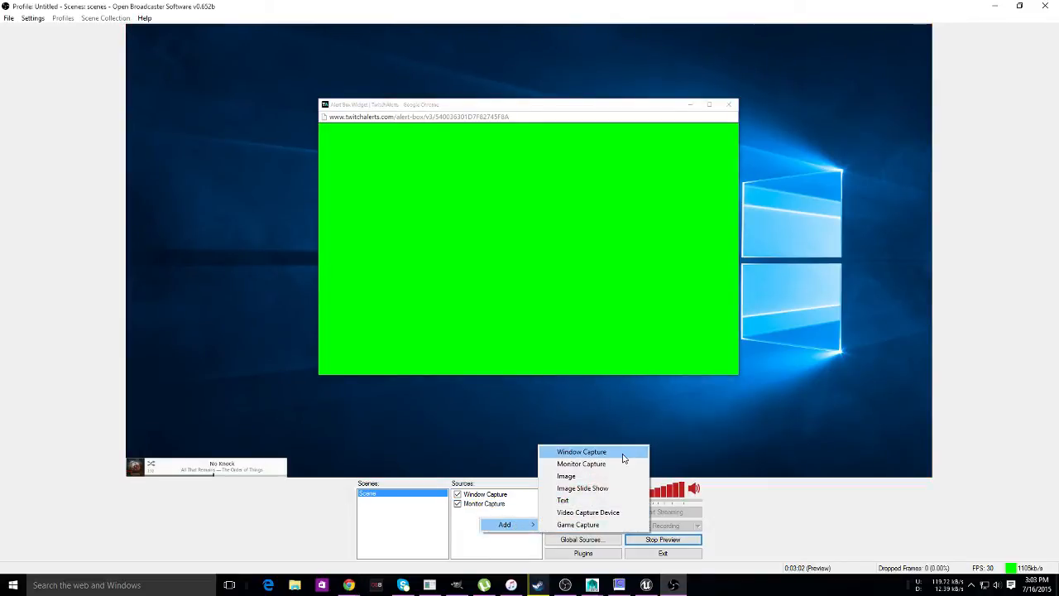
left_click(582, 452)
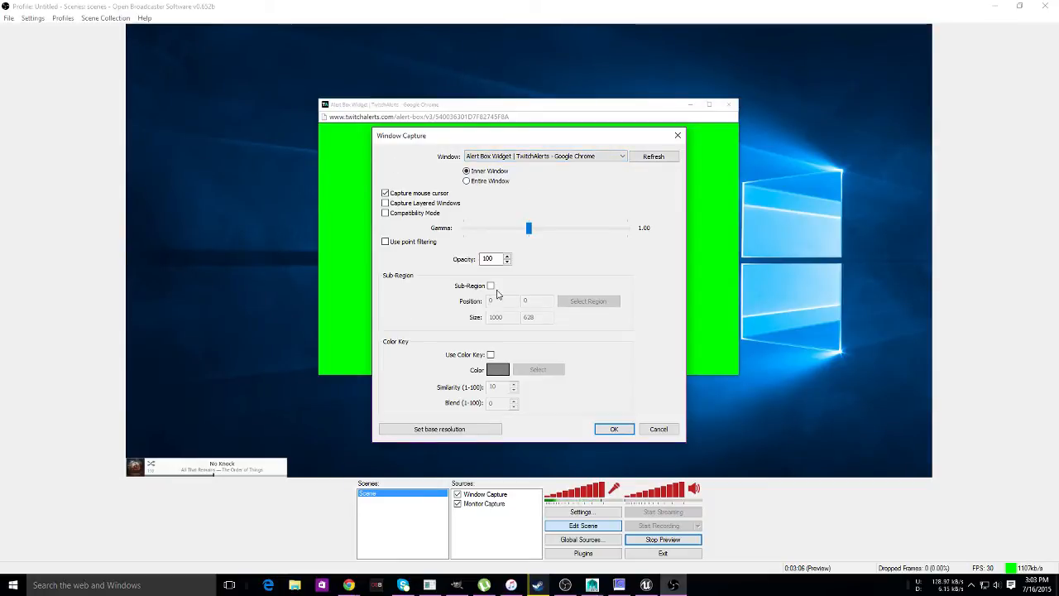
left_click(490, 284)
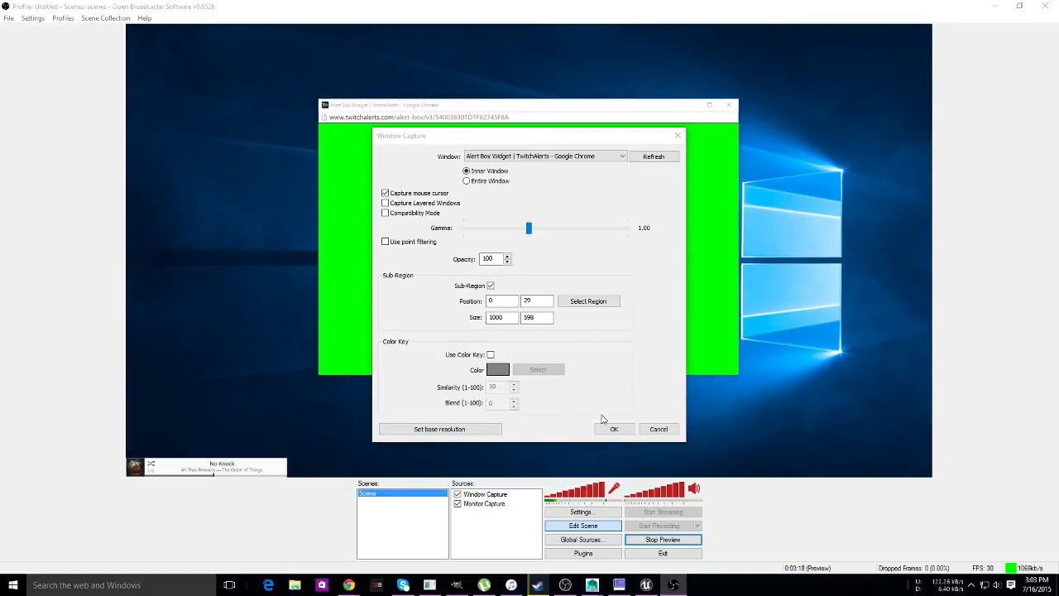
left_click(614, 429)
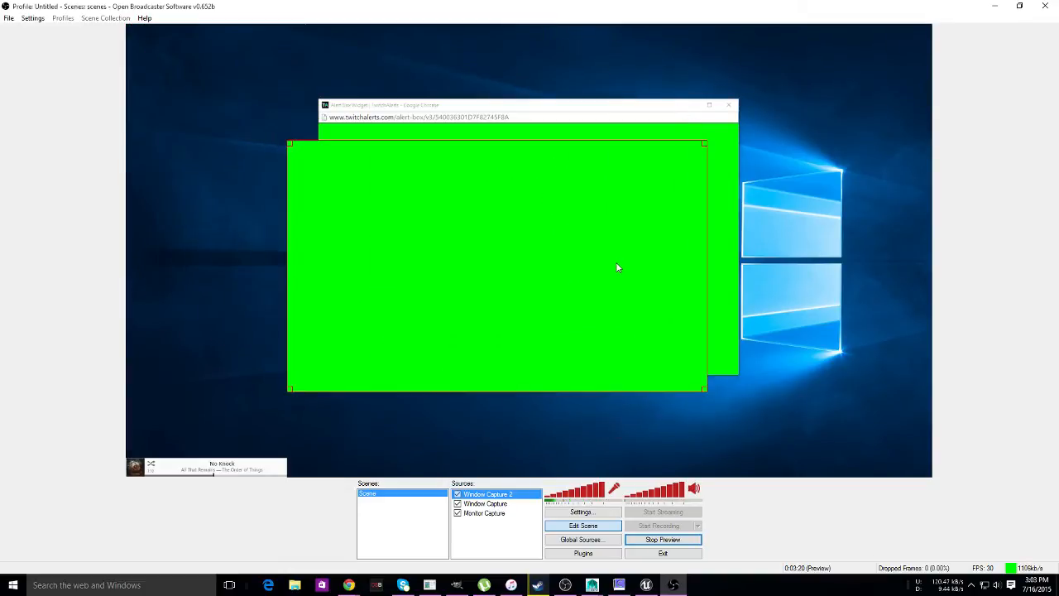
- Enable Use Color Key on the window capture and choose green as the keyed colour
left_click(709, 106)
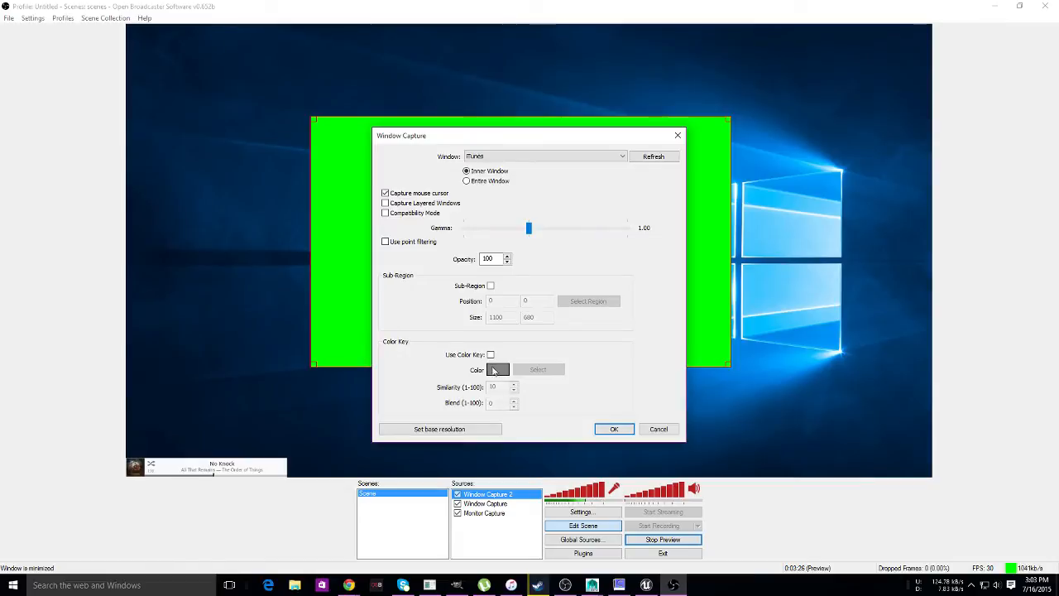
left_click(490, 354)
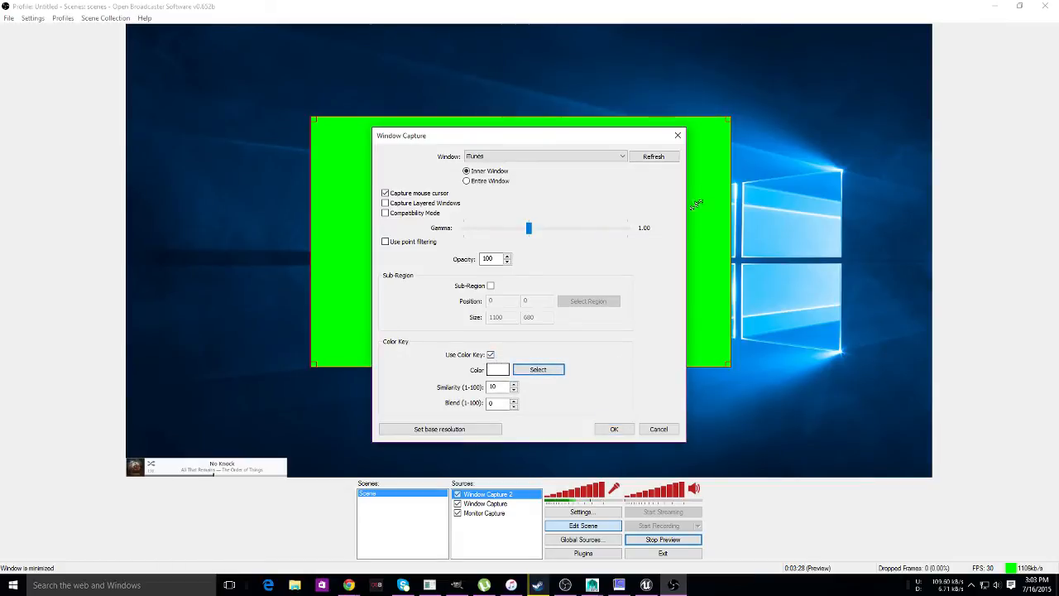
left_click(538, 370)
type("45")
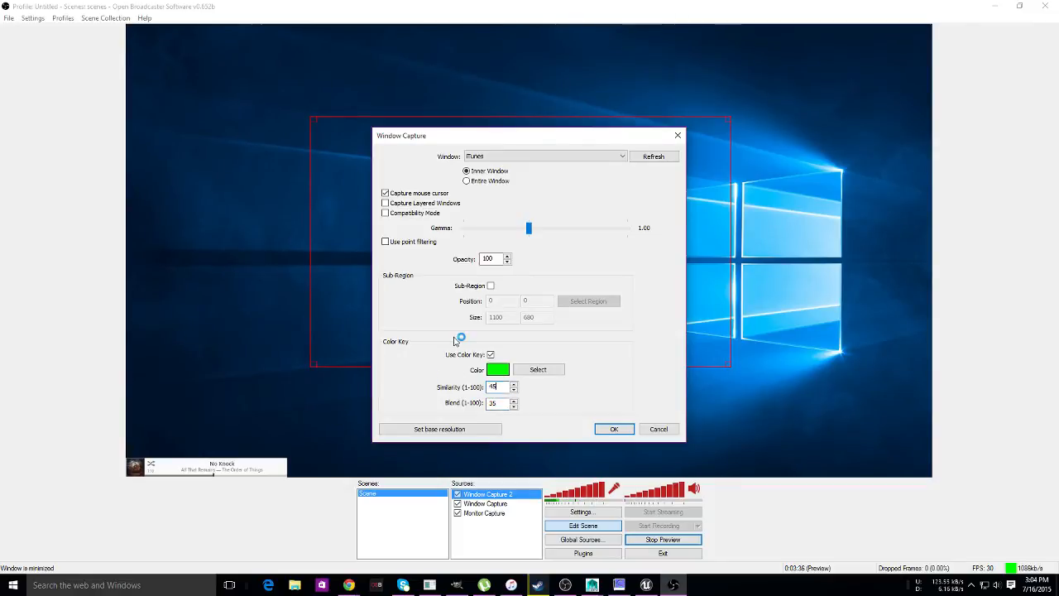
left_click(614, 429)
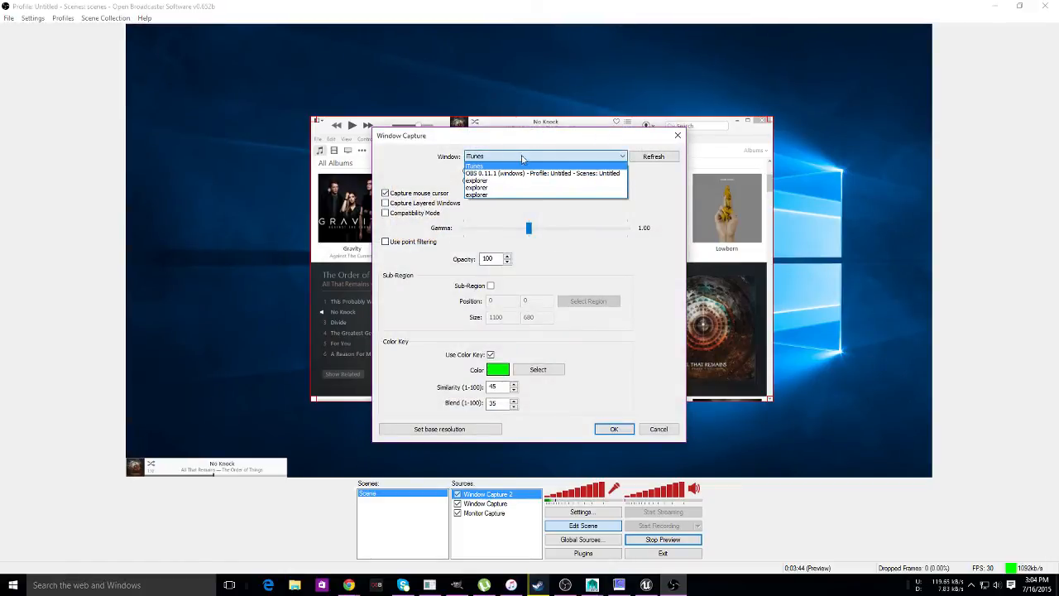
- Browse the Window dropdown, keep the captured window, and close the properties dialog
left_click(477, 165)
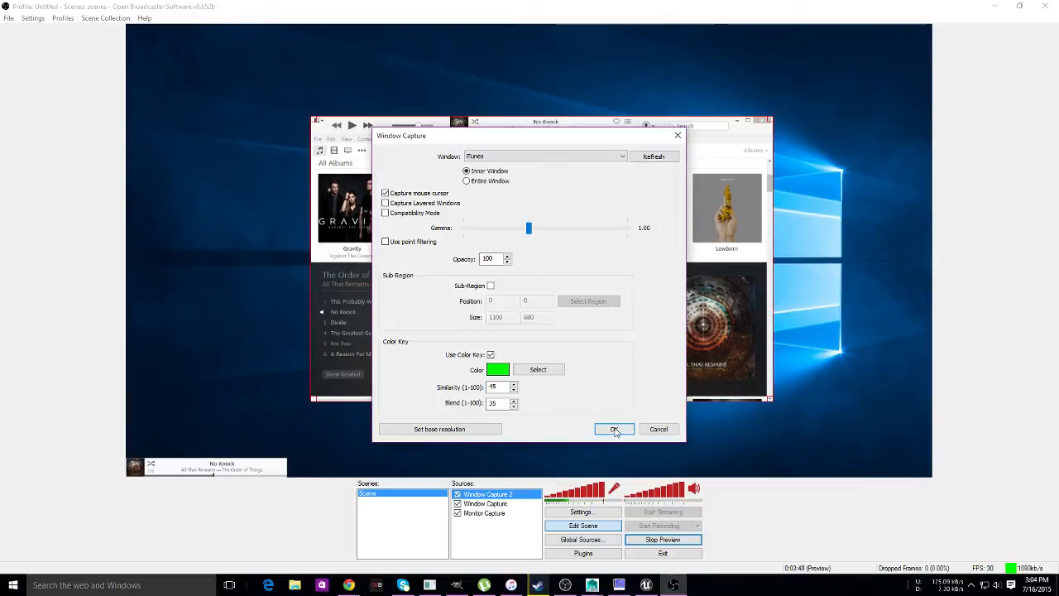
left_click(614, 429)
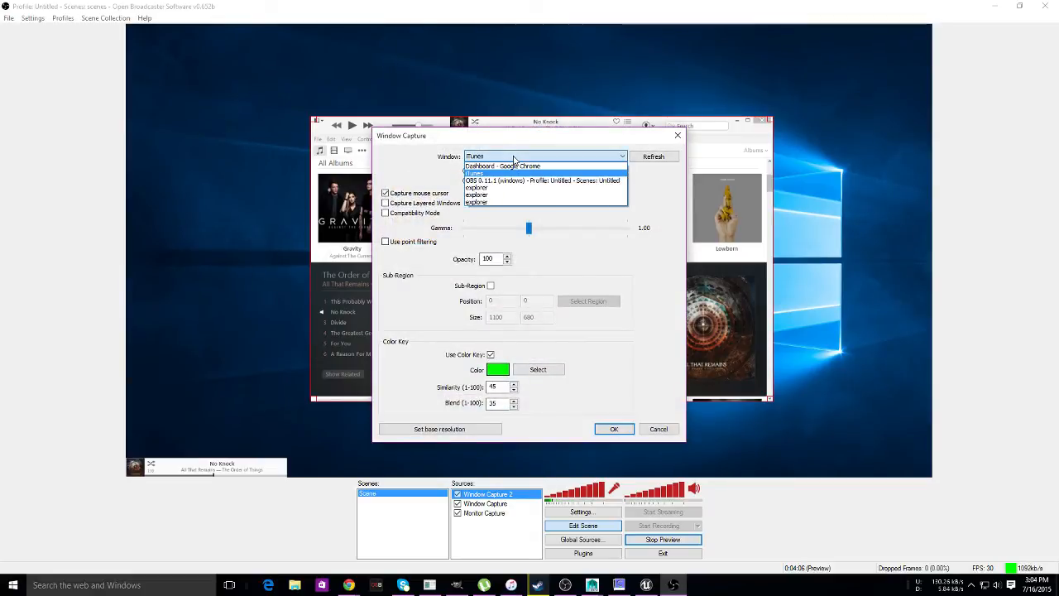
mouse_move(513, 180)
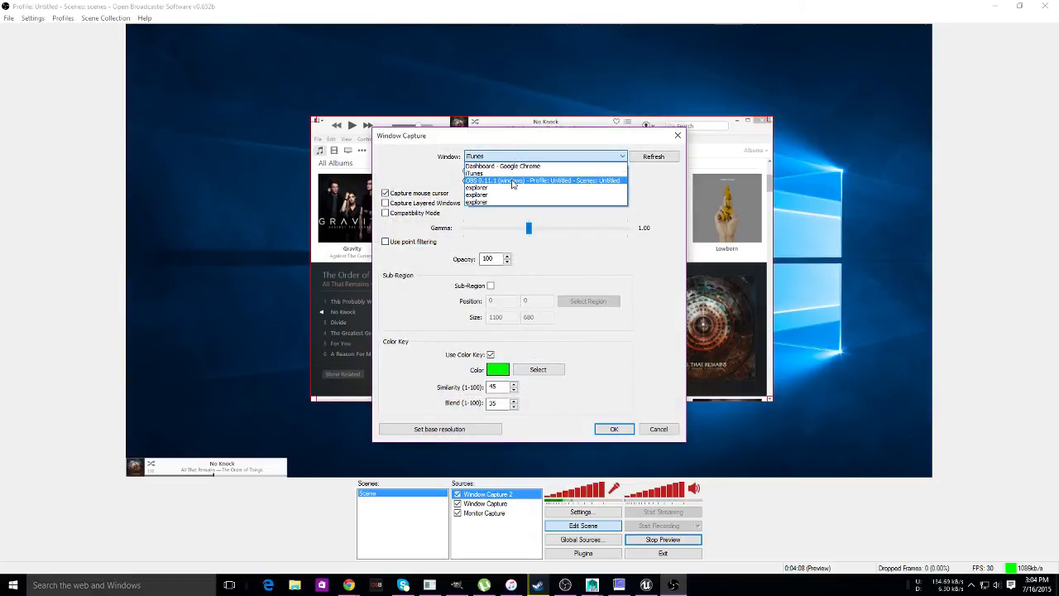
left_click(473, 174)
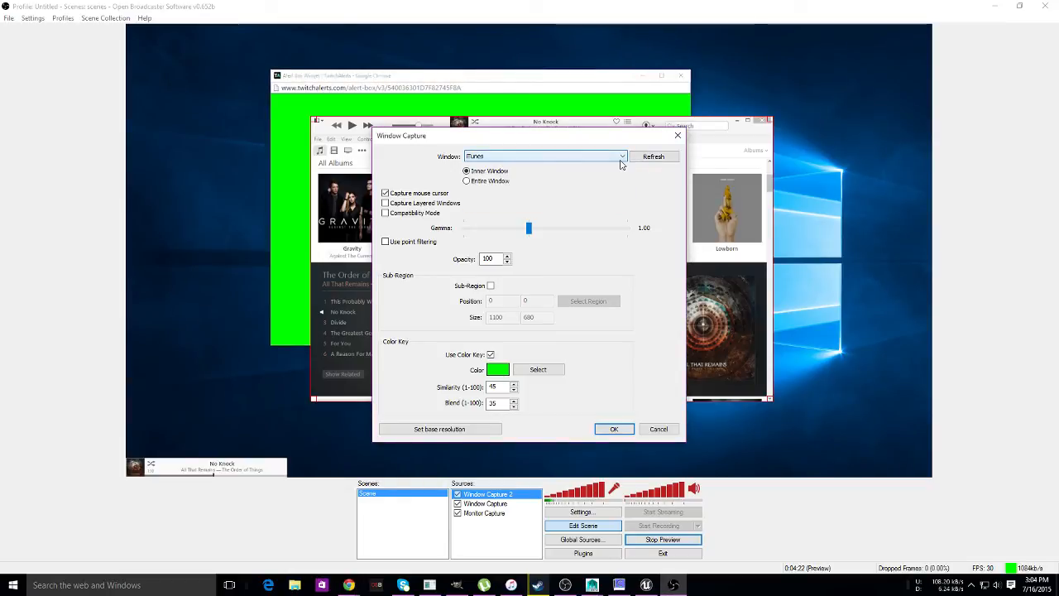
left_click(614, 429)
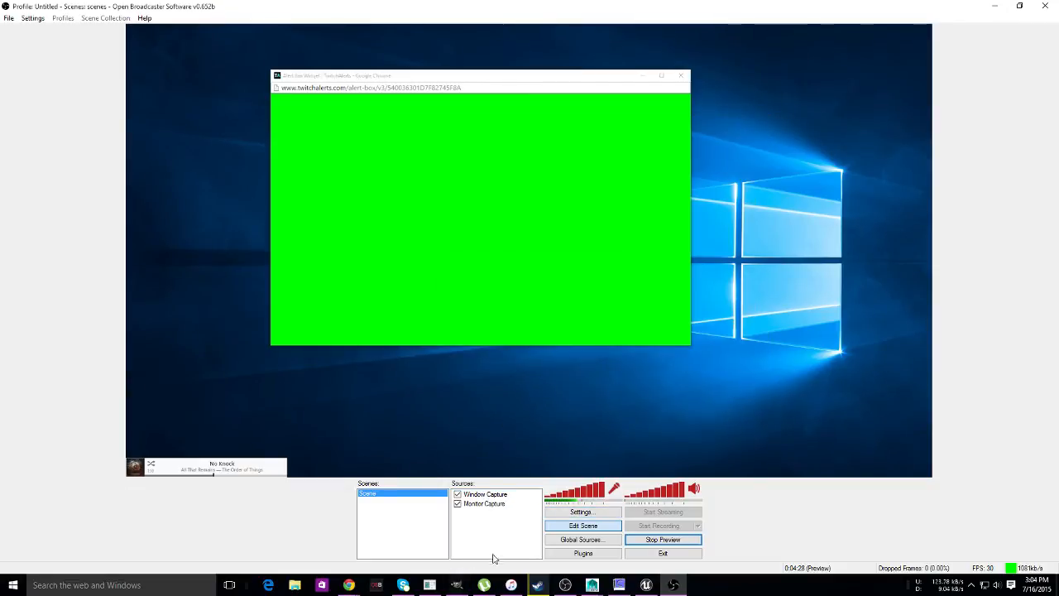
- Delete the old Window Capture source and start adding a new Window Capture
left_click(487, 494)
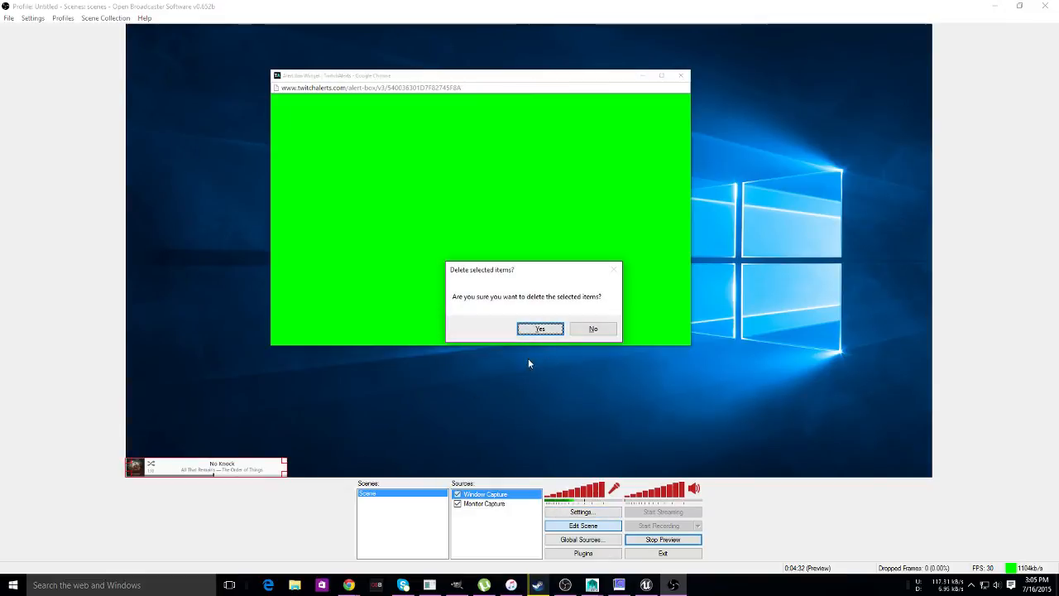
left_click(540, 327)
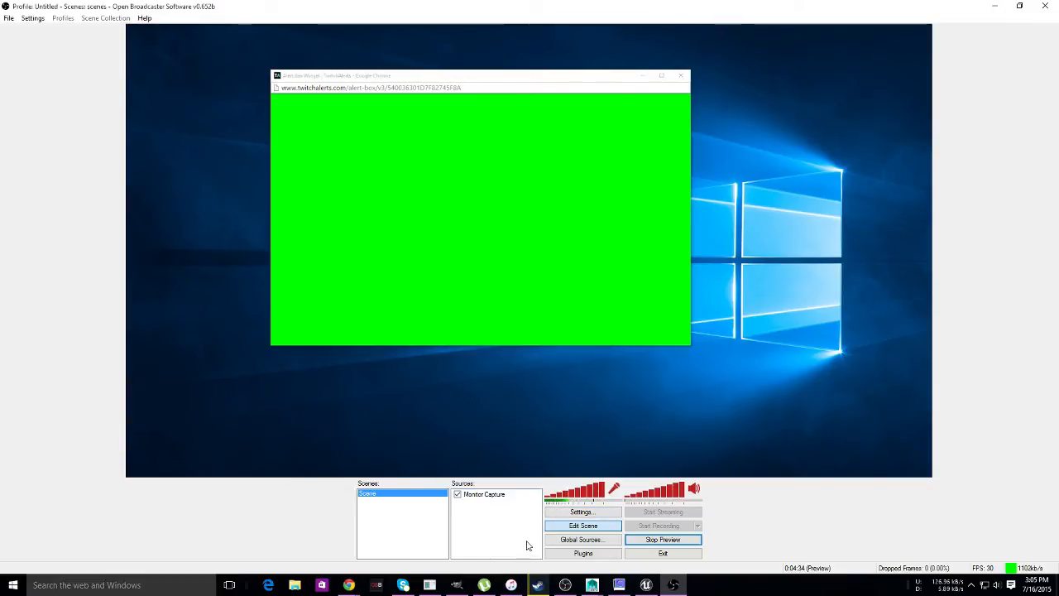
left_click(533, 538)
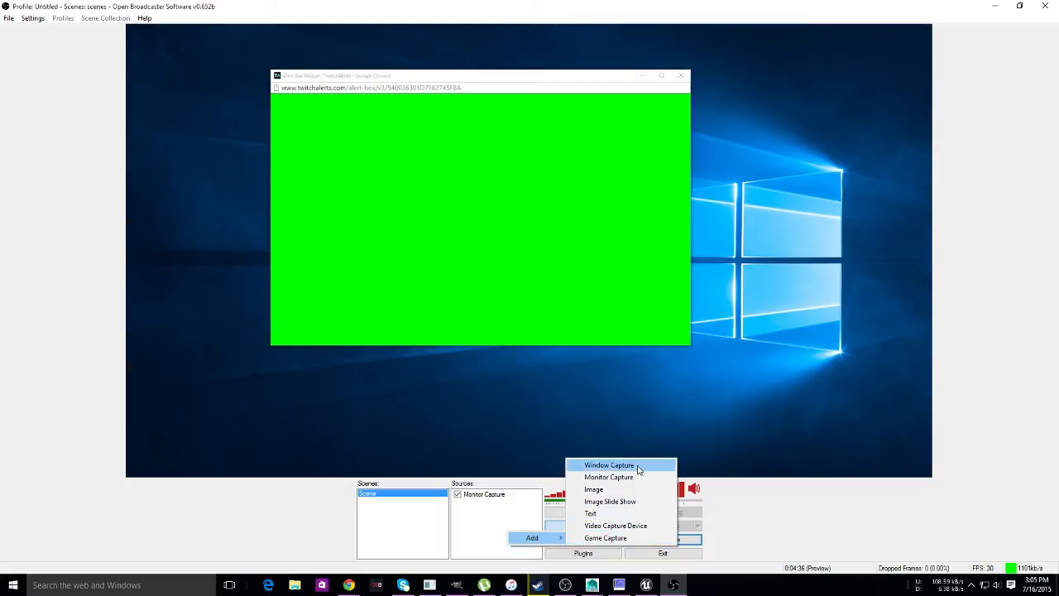
left_click(610, 463)
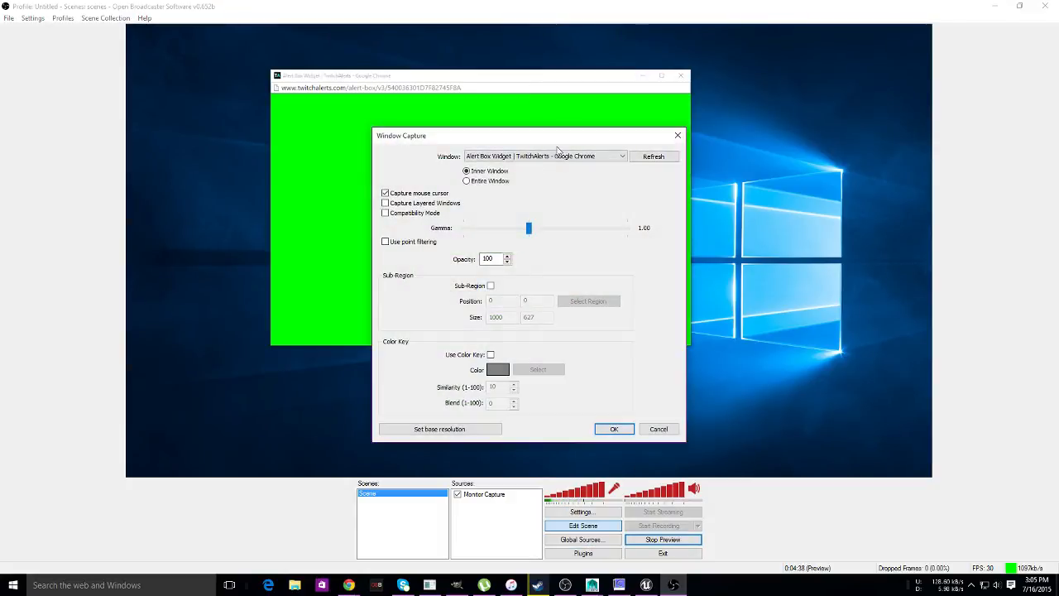
mouse_move(492, 294)
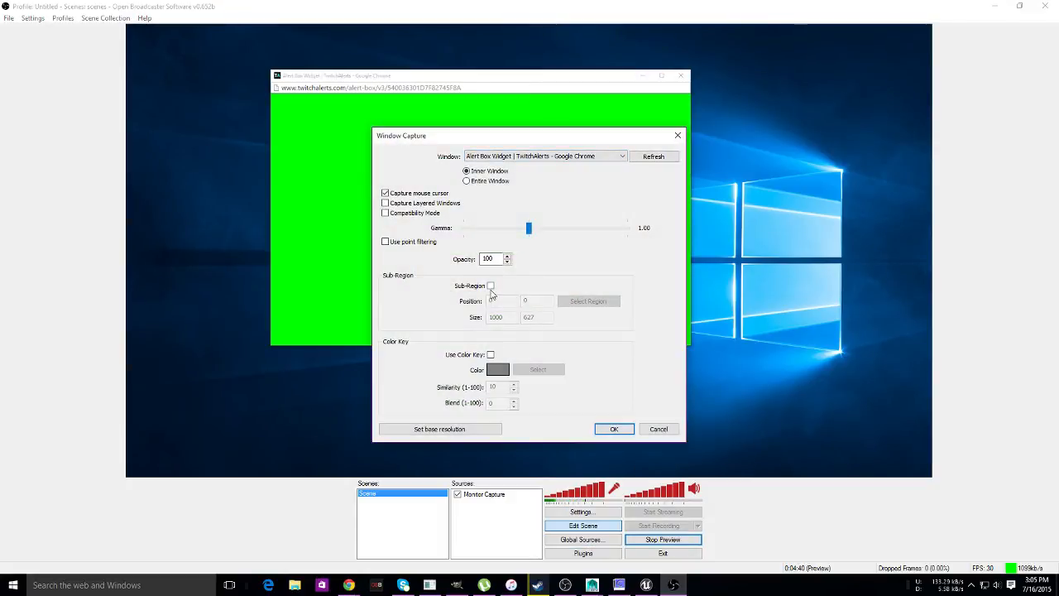
- Crop to a sub-region and key out green at similarity 45, blend 20, then confirm
left_click(490, 285)
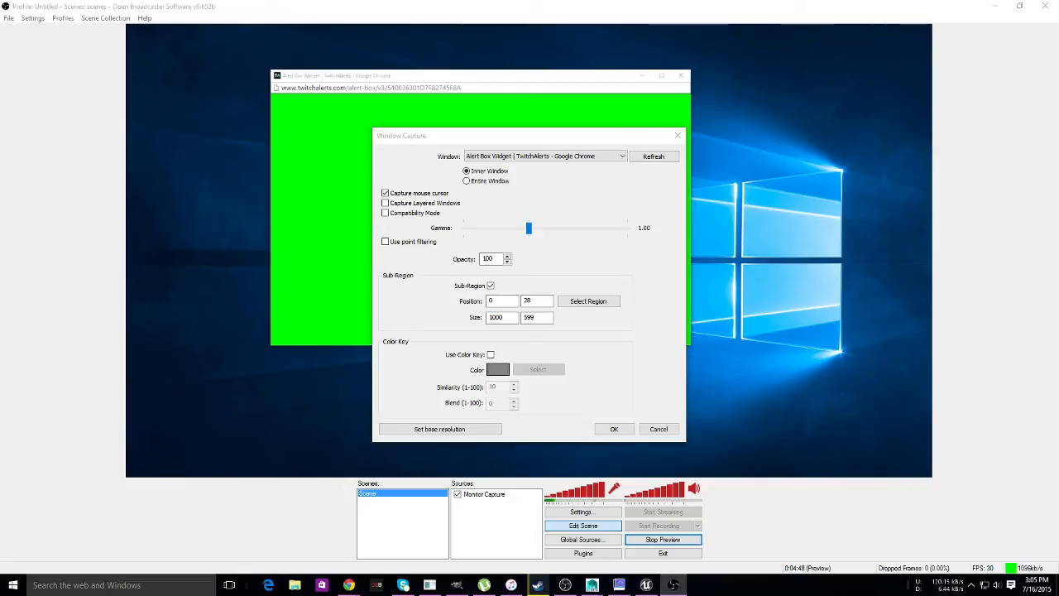
mouse_move(622, 410)
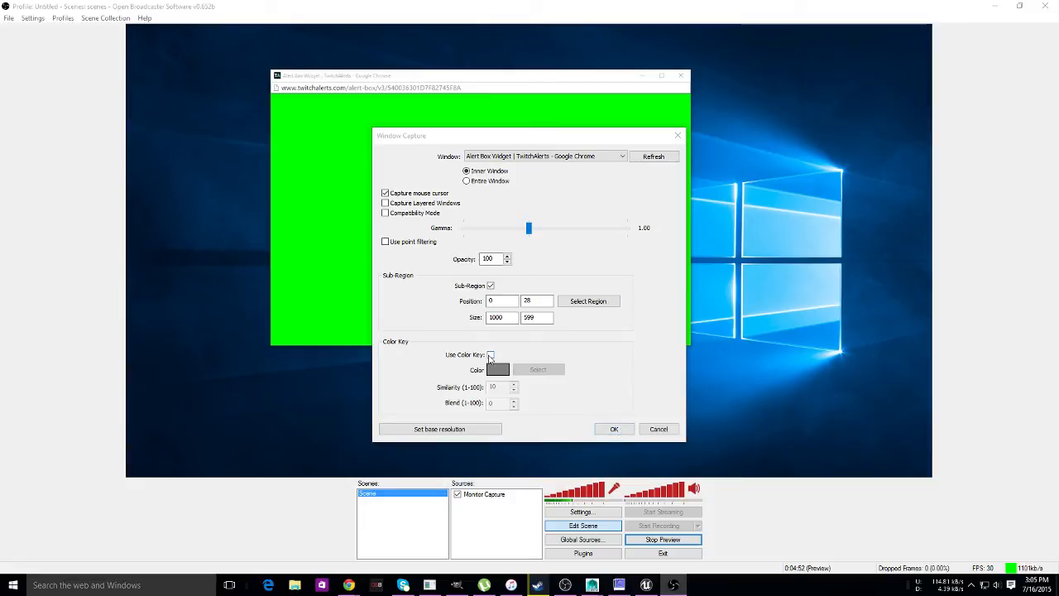
left_click(490, 355)
type("35")
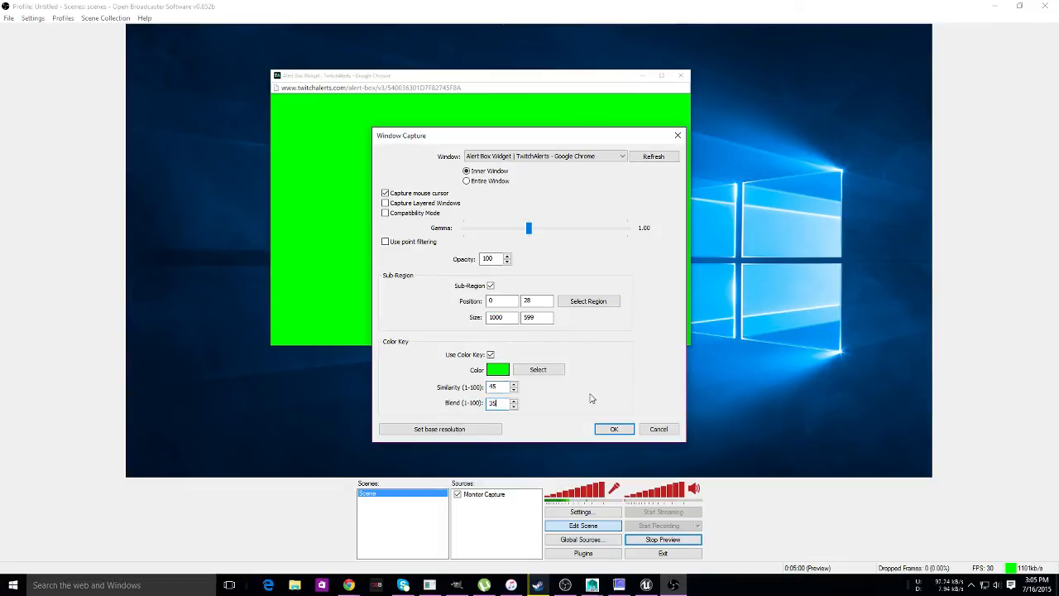
left_click(613, 428)
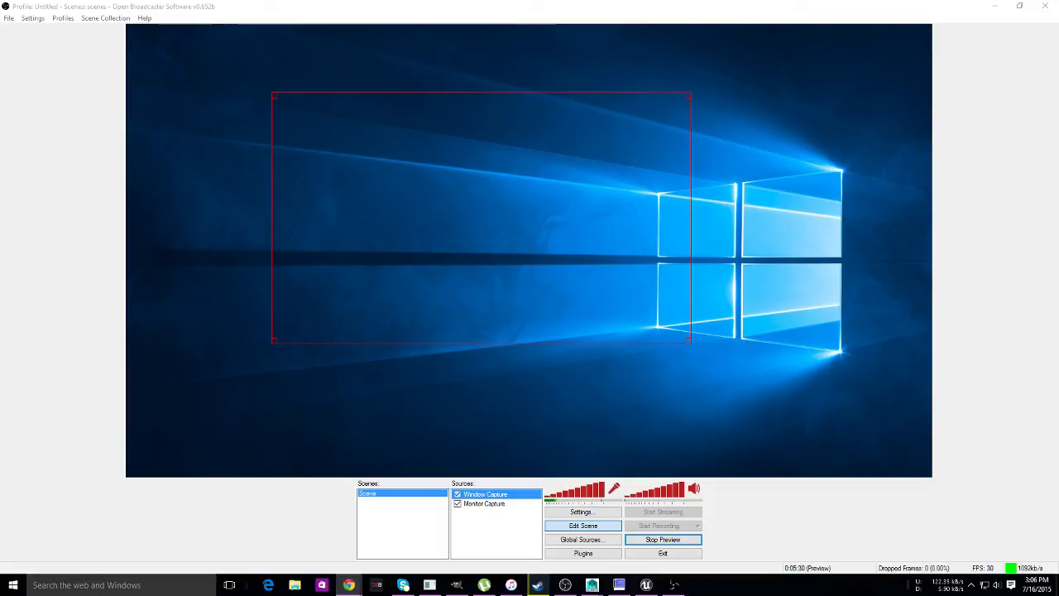
mouse_move(102, 344)
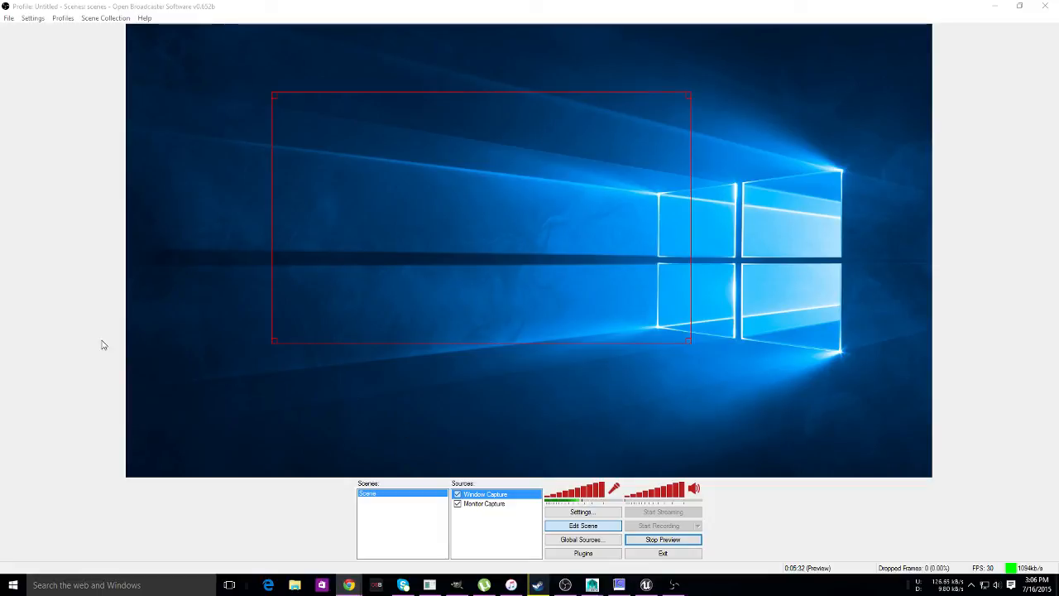